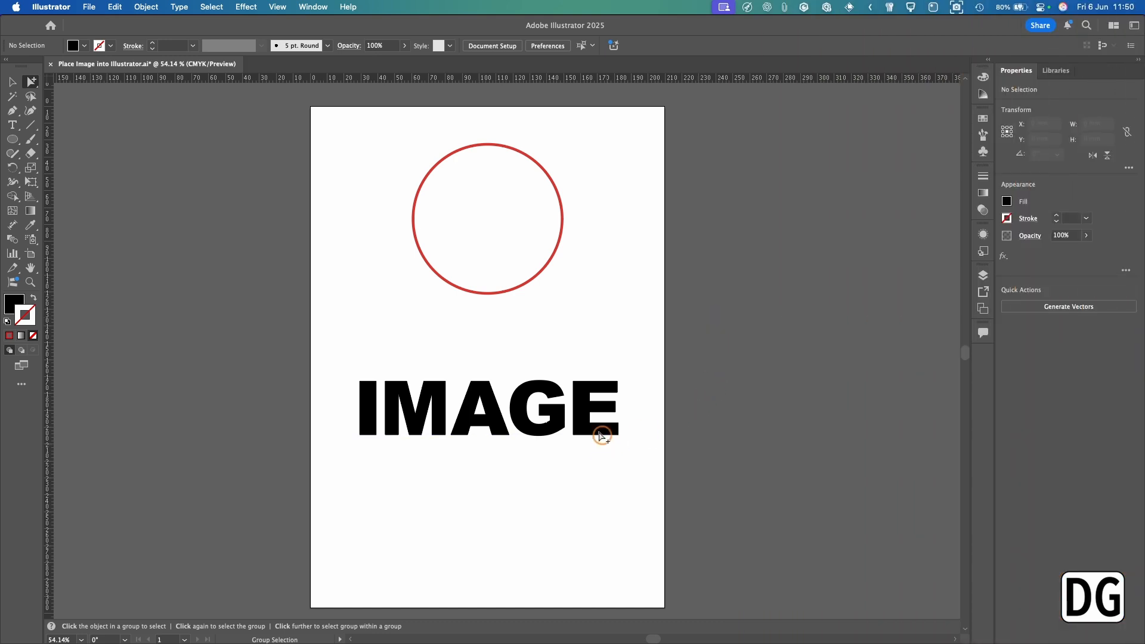
- Inspect the IMAGE text and red circle, deselect, and bring up the File menu
left_click(497, 425)
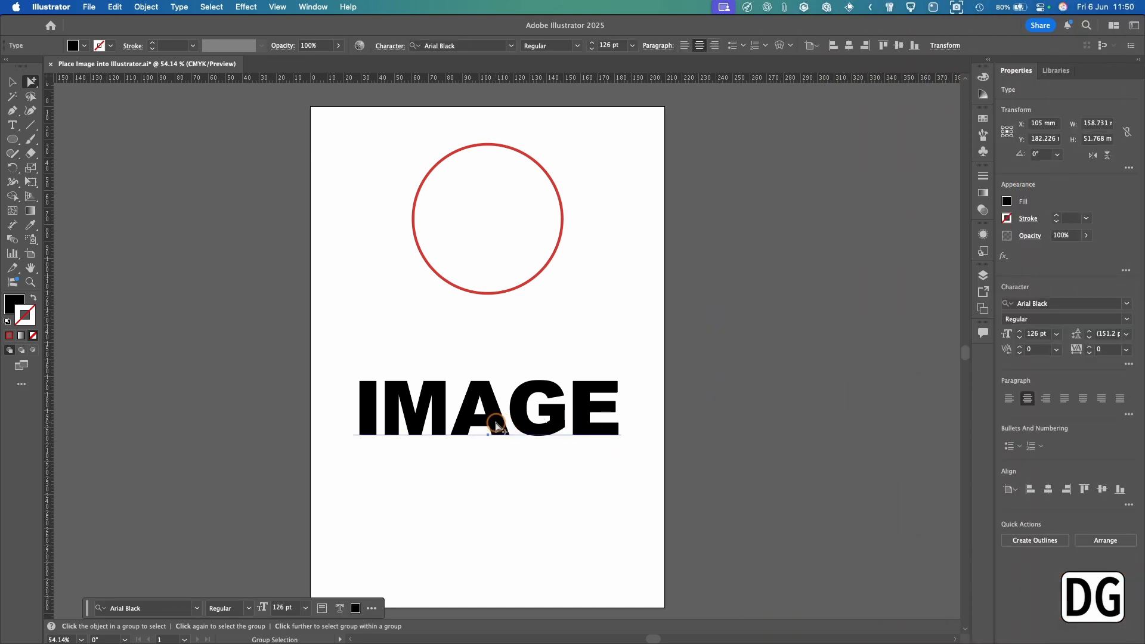
left_click(548, 264)
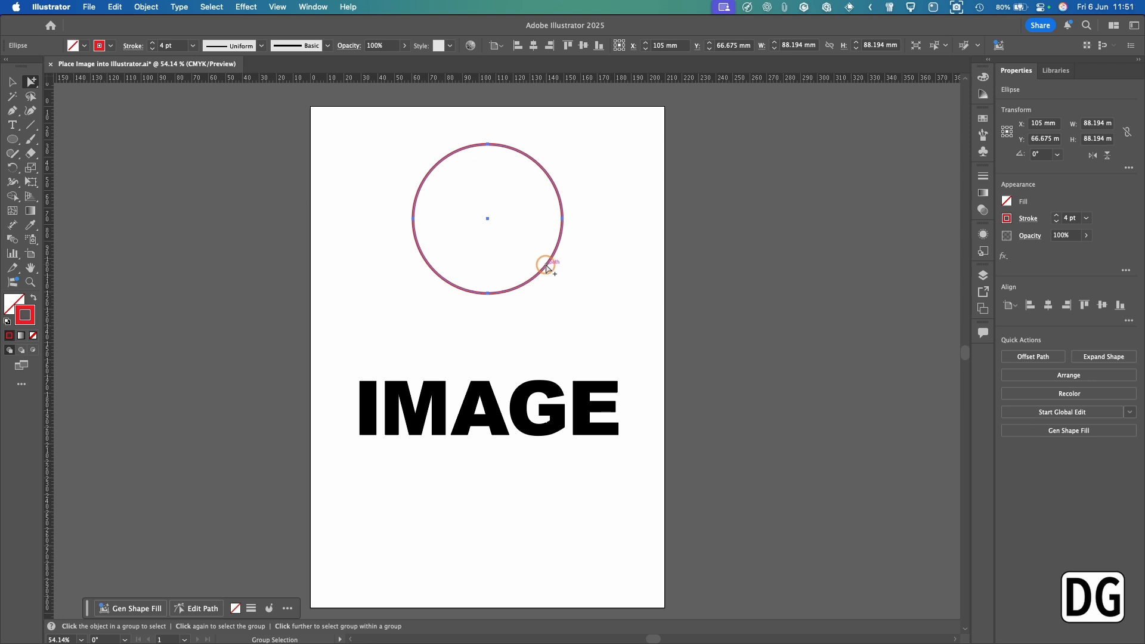
mouse_move(326, 248)
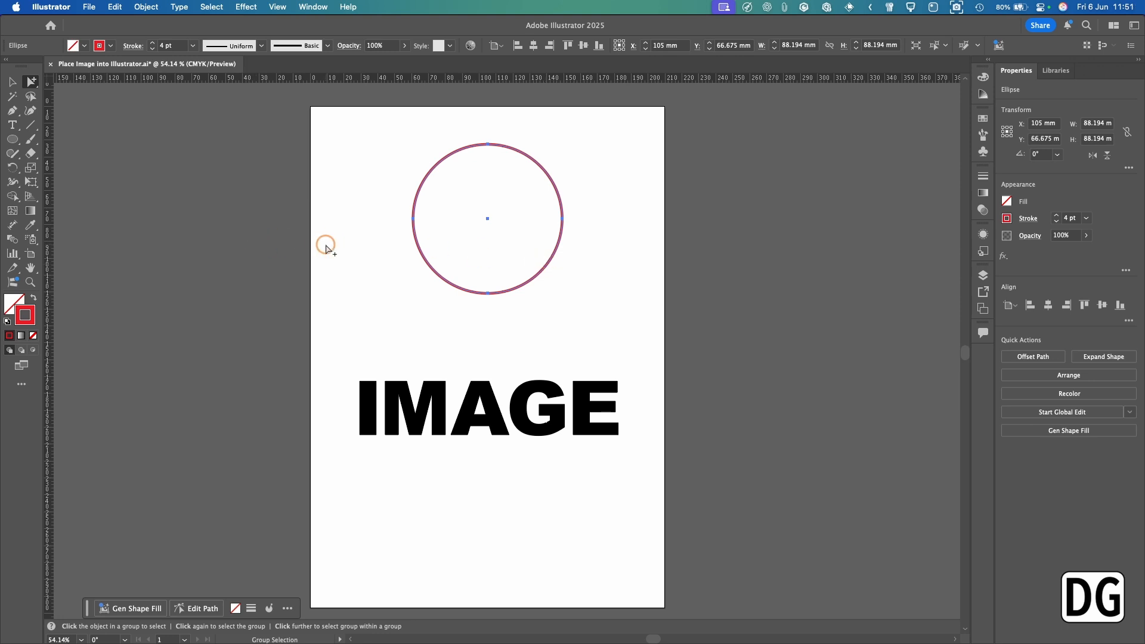
left_click(231, 216)
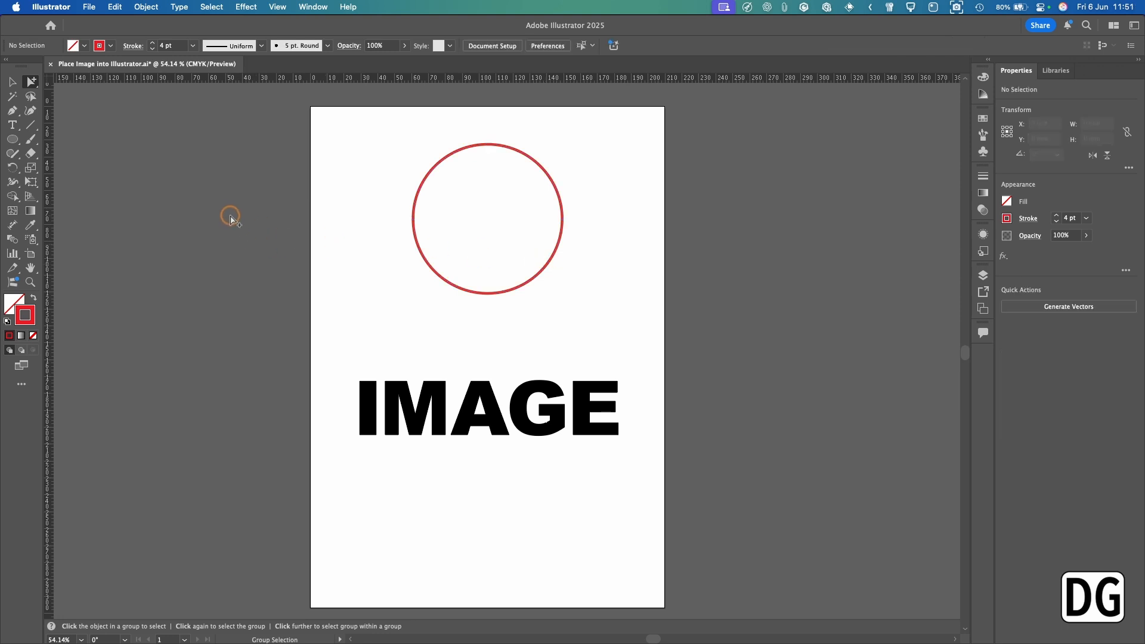
left_click(89, 6)
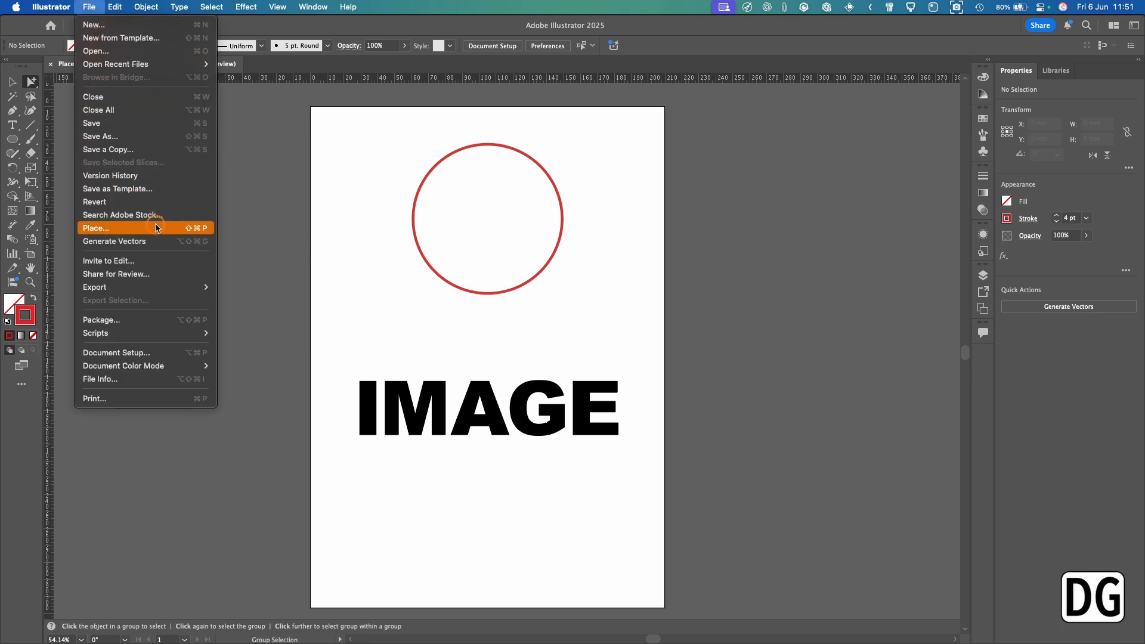
- Place the coffee cup PNG as a linked file, loading it for dropping on the artboard
left_click(95, 228)
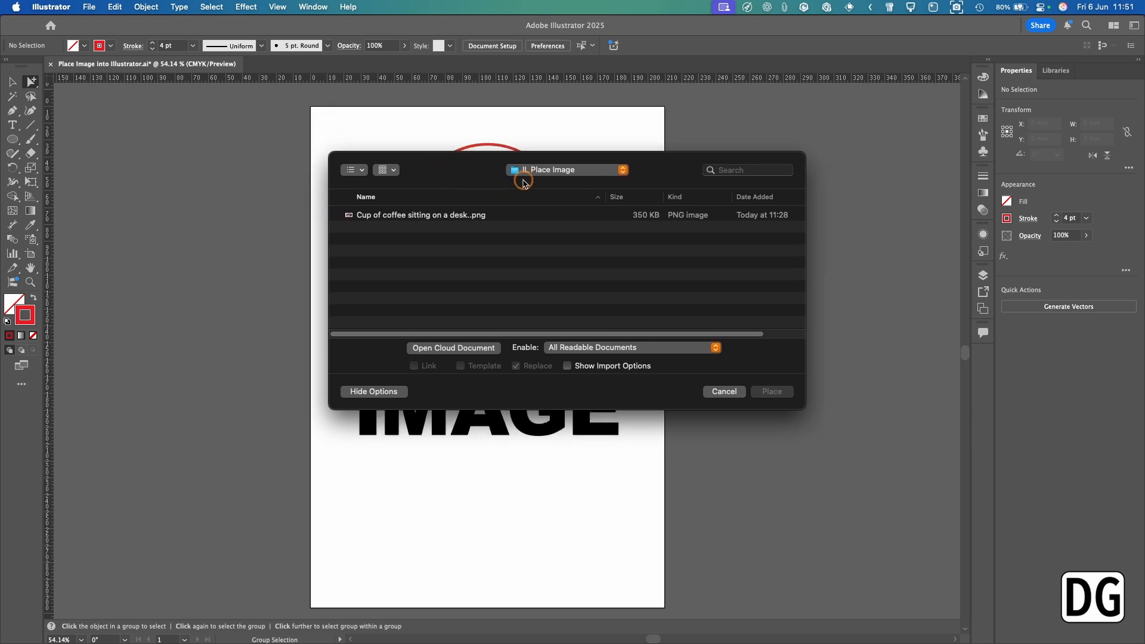
left_click(421, 215)
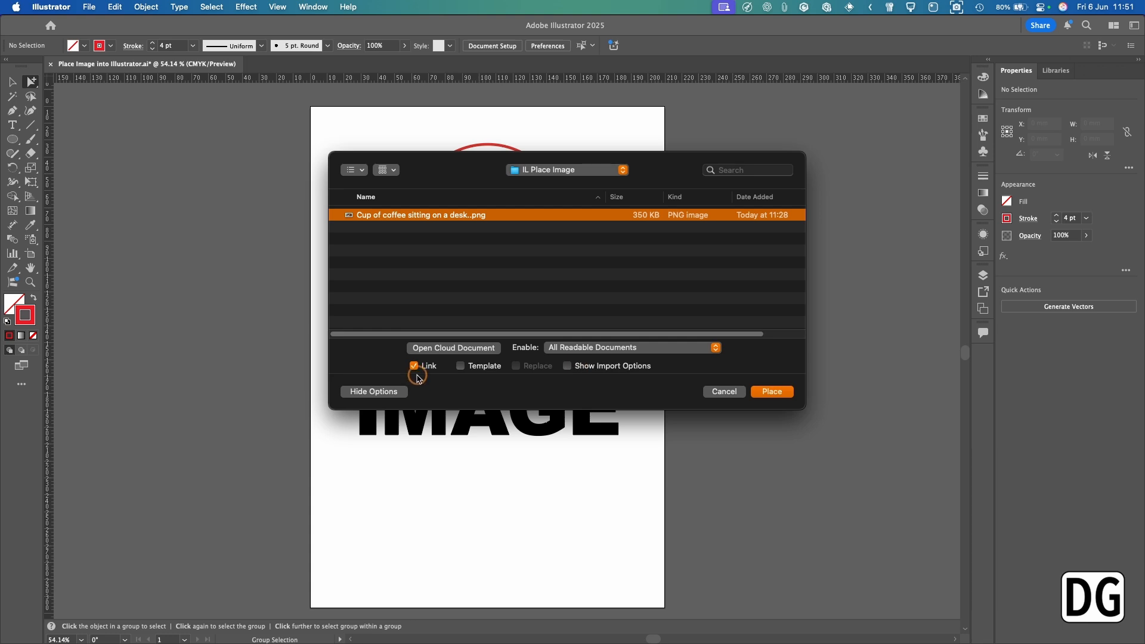
mouse_move(513, 389)
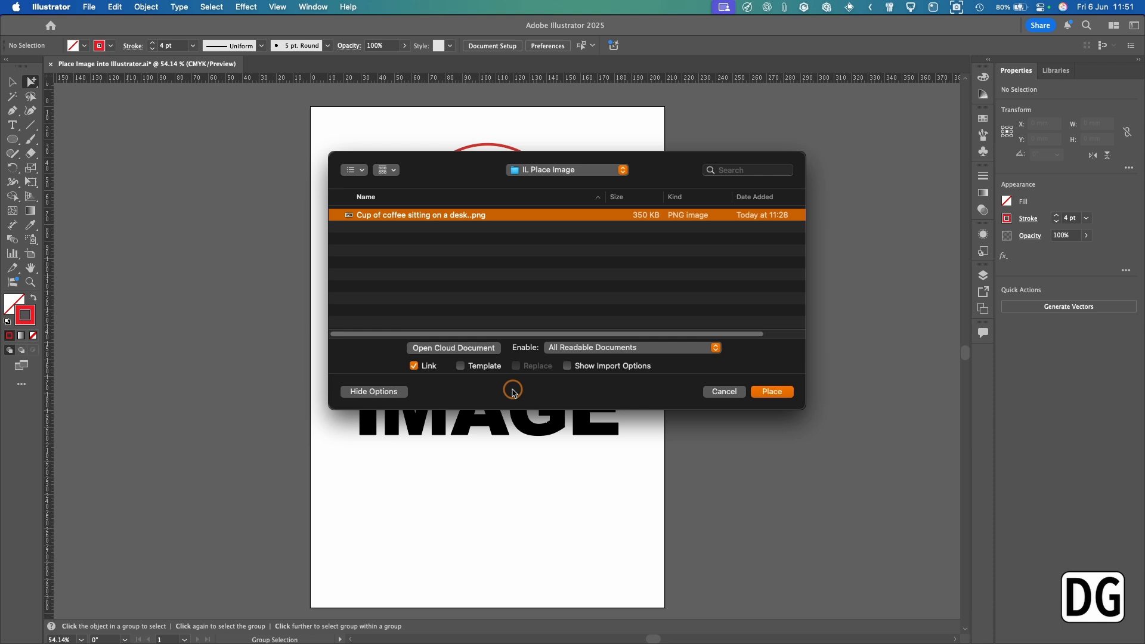
mouse_move(476, 375)
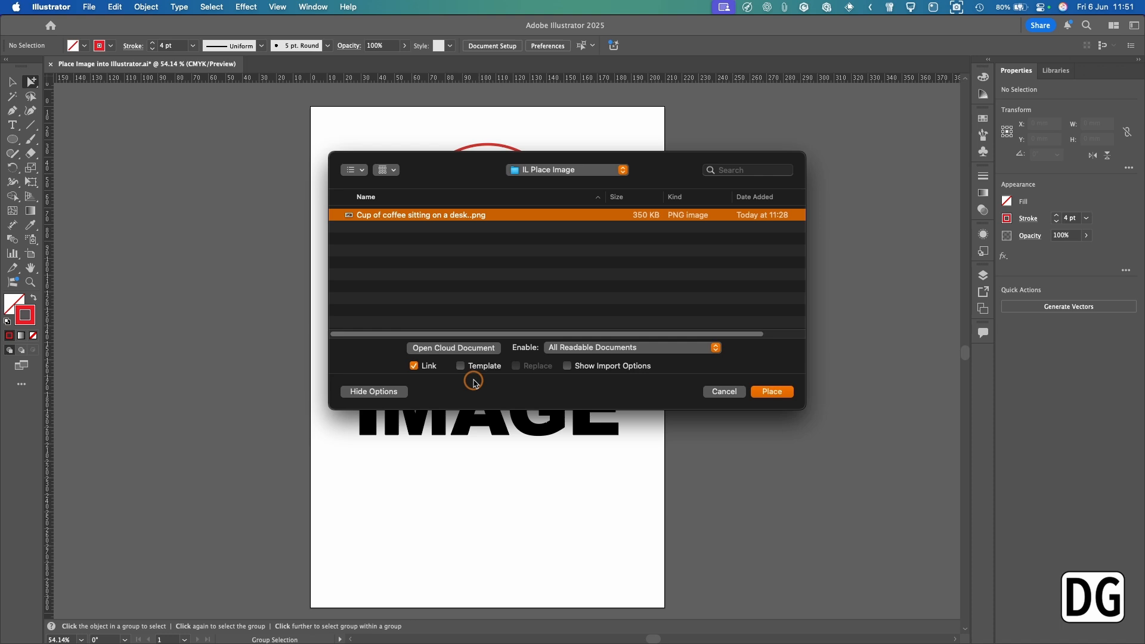
mouse_move(529, 372)
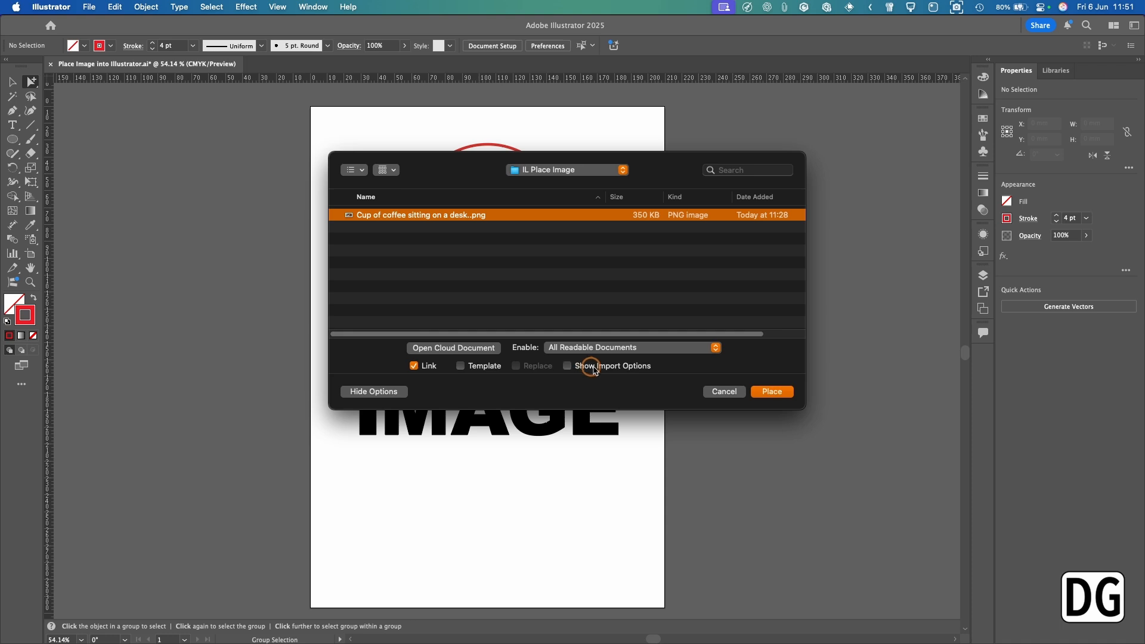
mouse_move(633, 377)
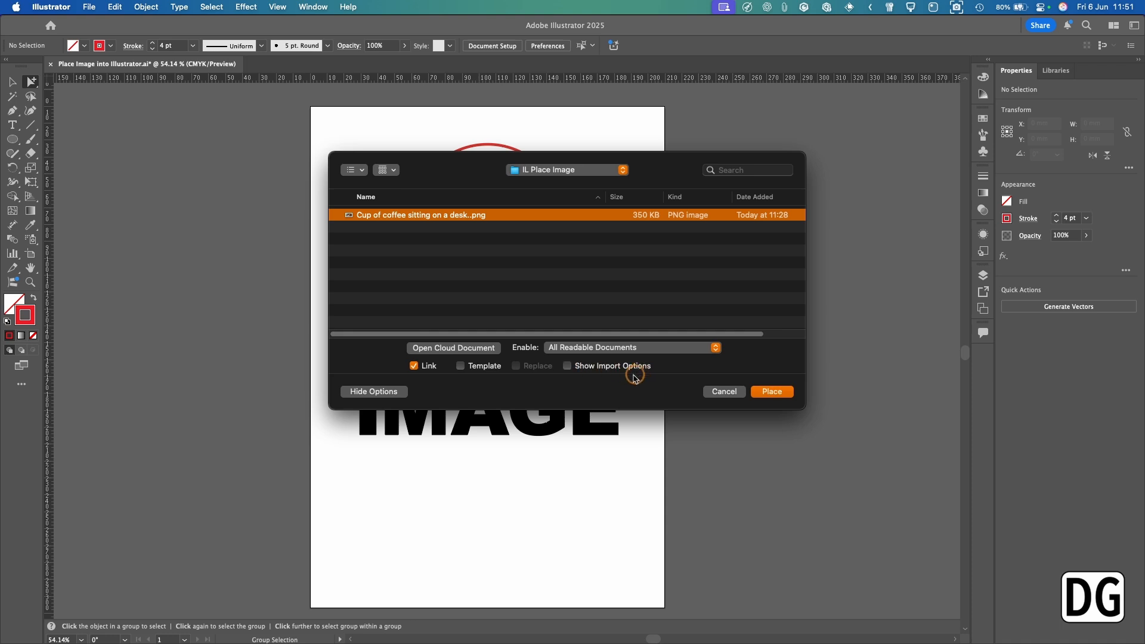
mouse_move(508, 356)
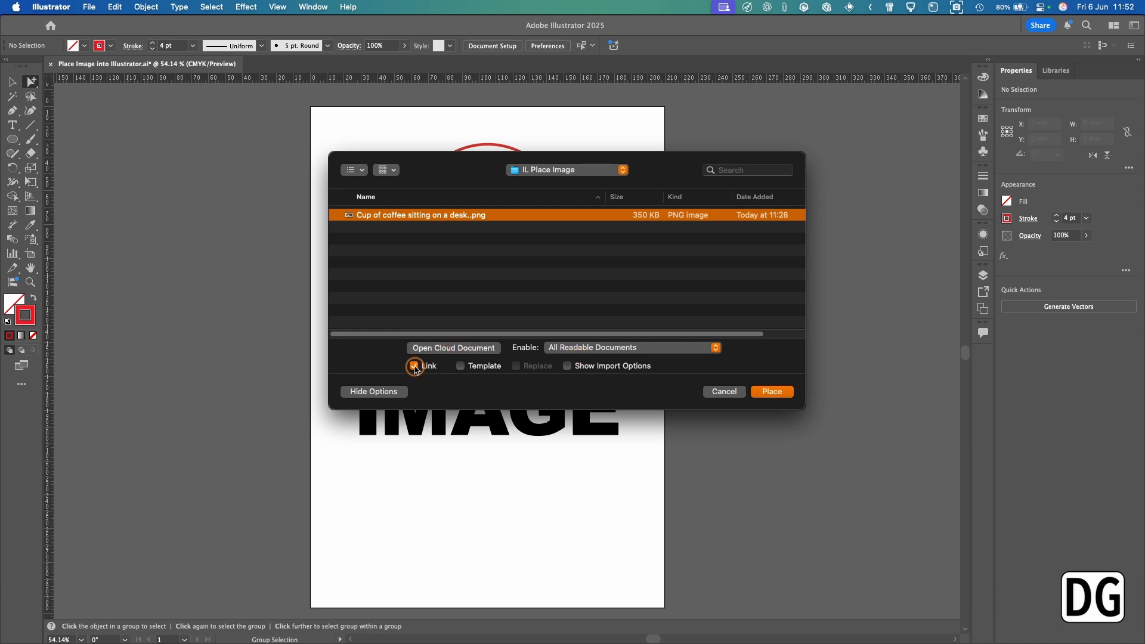
left_click(413, 365)
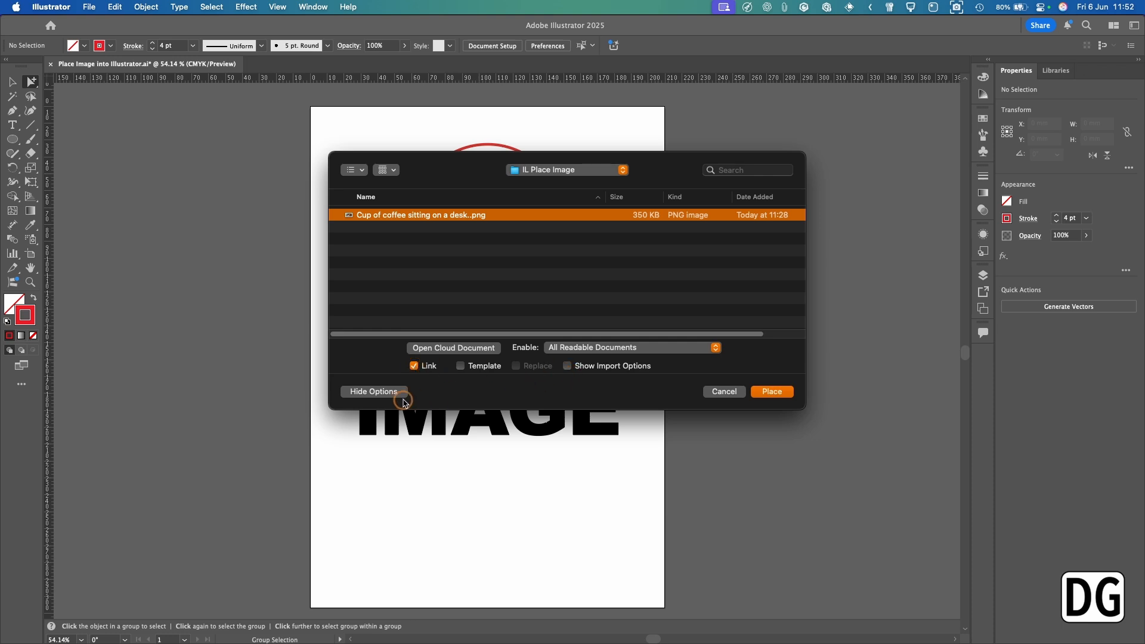
left_click(373, 391)
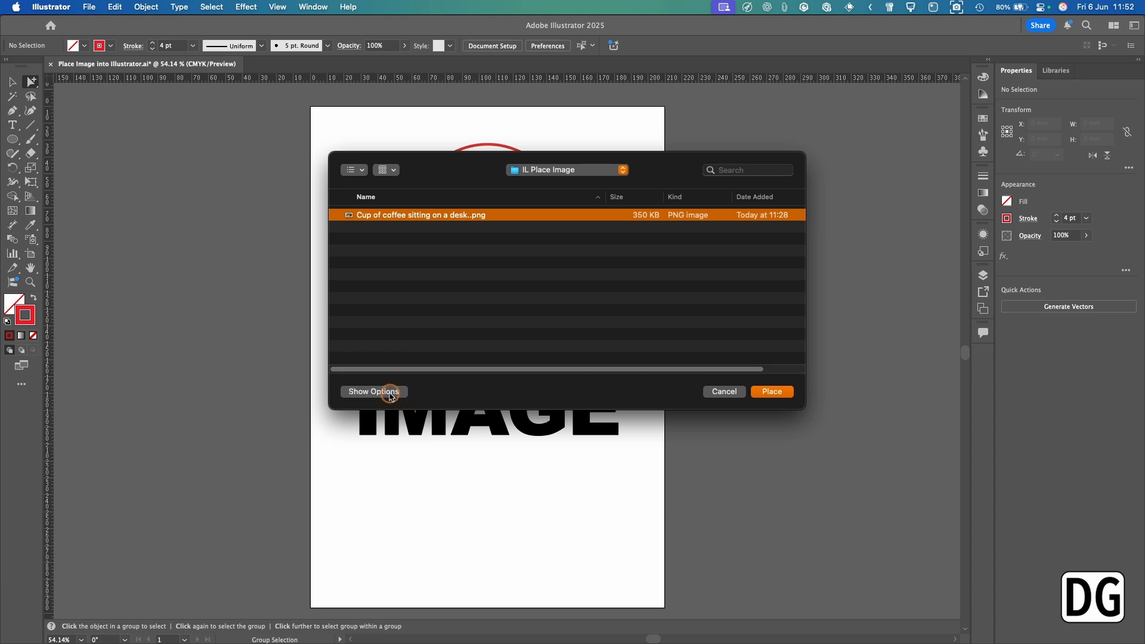
left_click(373, 391)
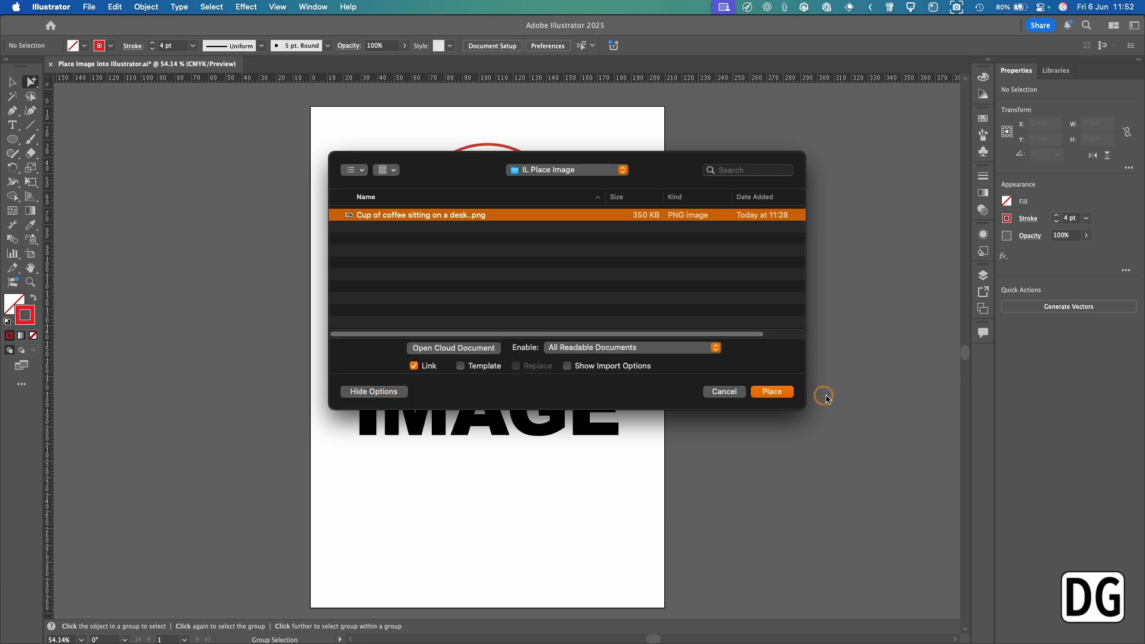
left_click(770, 391)
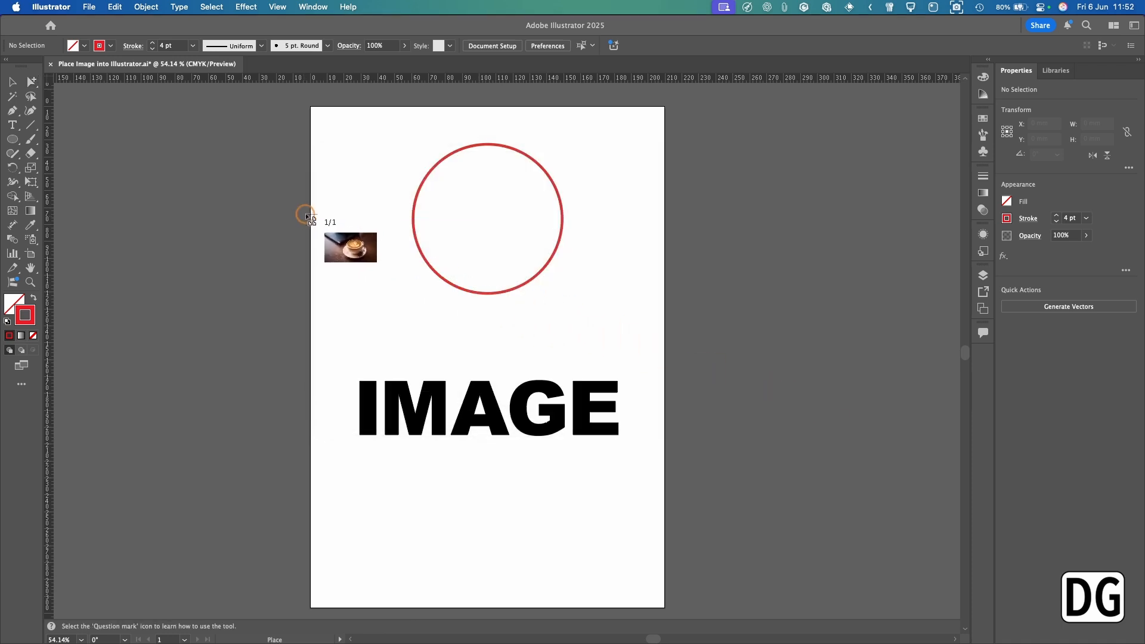
mouse_move(358, 254)
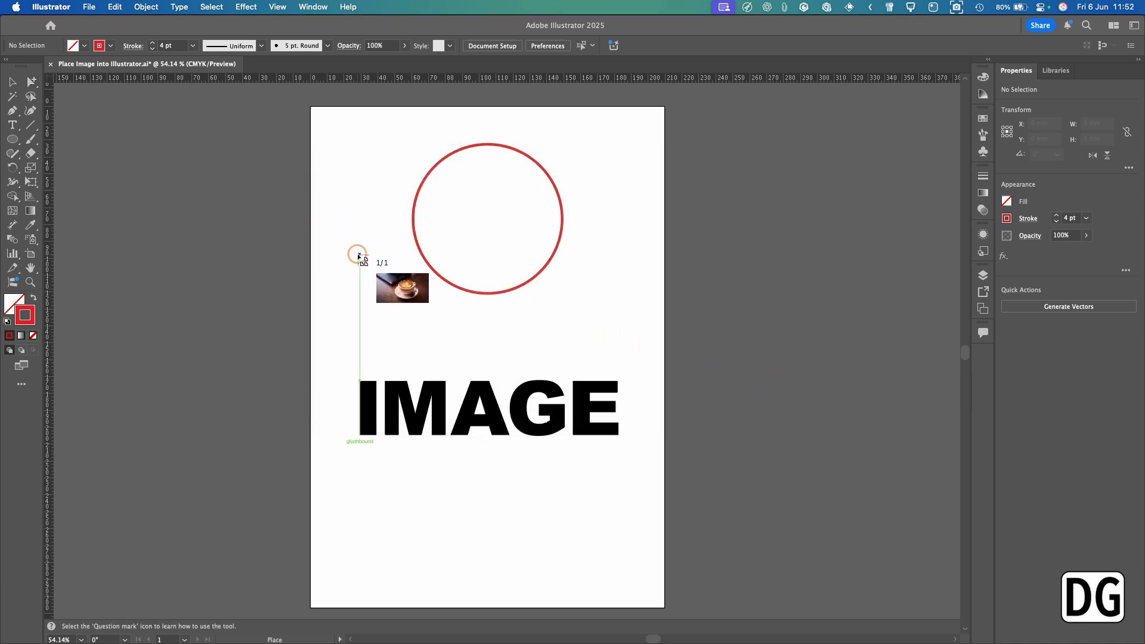
mouse_move(349, 133)
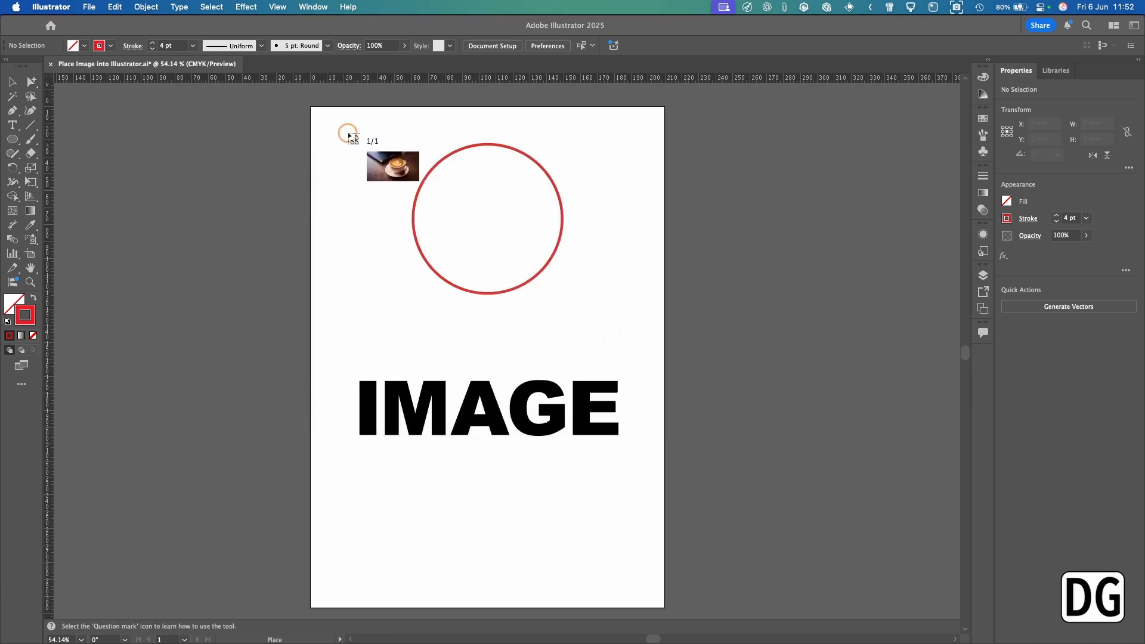
mouse_move(606, 361)
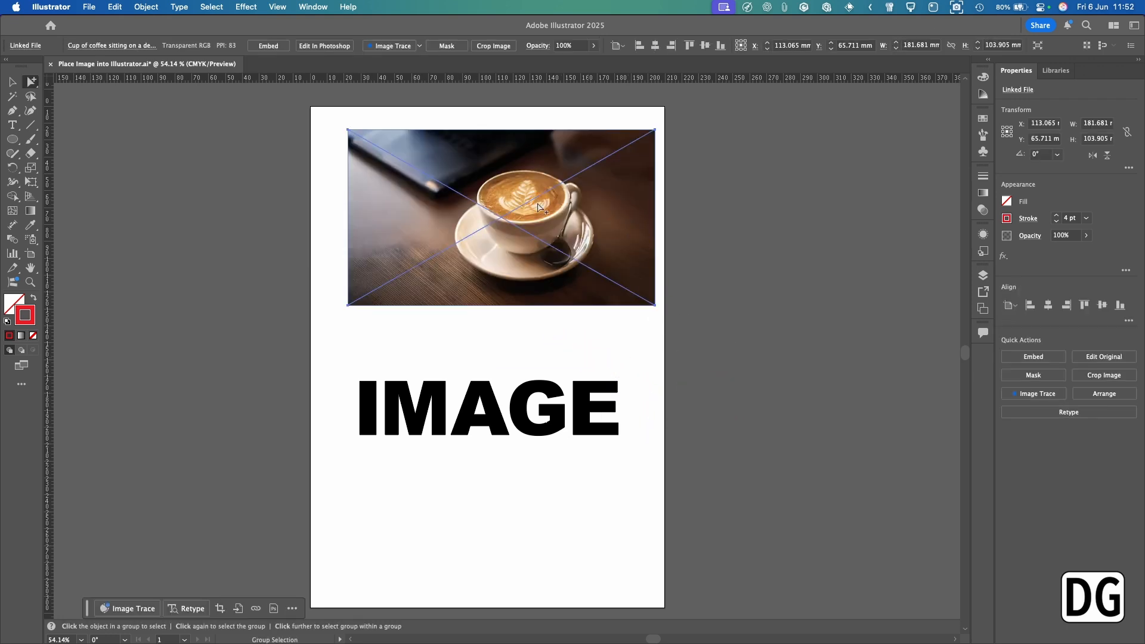
mouse_move(517, 227)
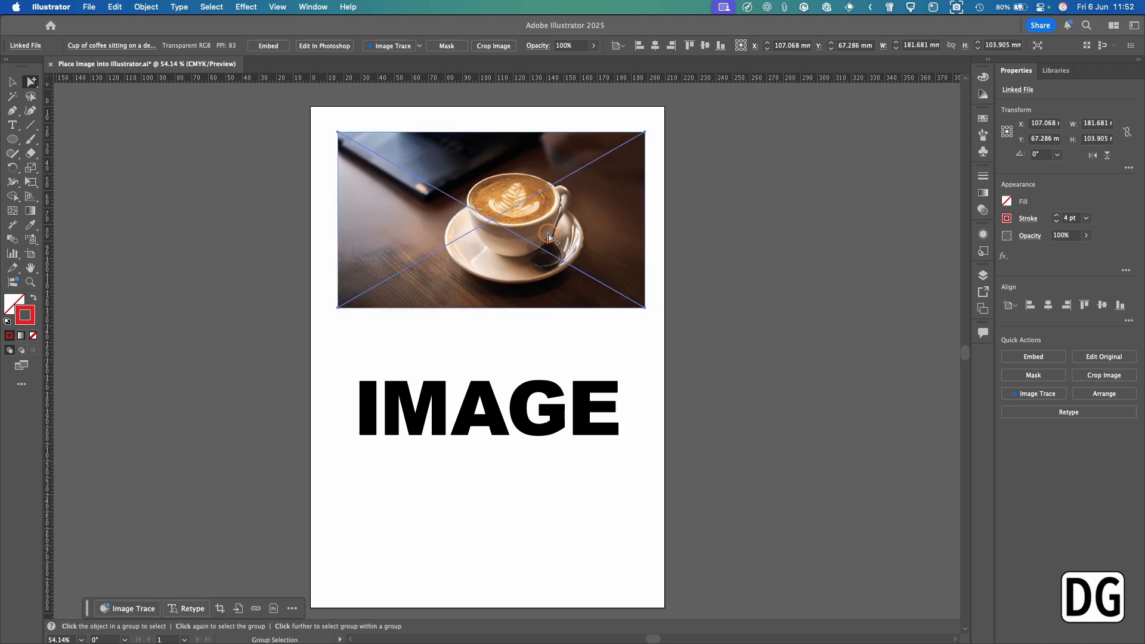
- Send the coffee photo to back and nudge it left so the cup fills the circle
right_click(592, 198)
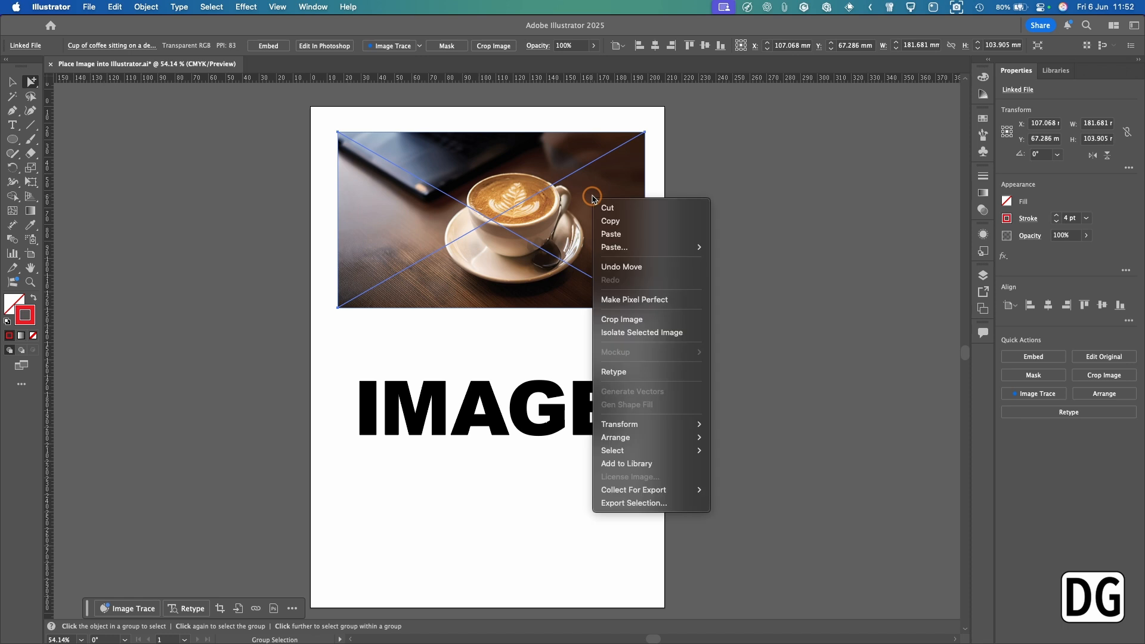
mouse_move(651, 436)
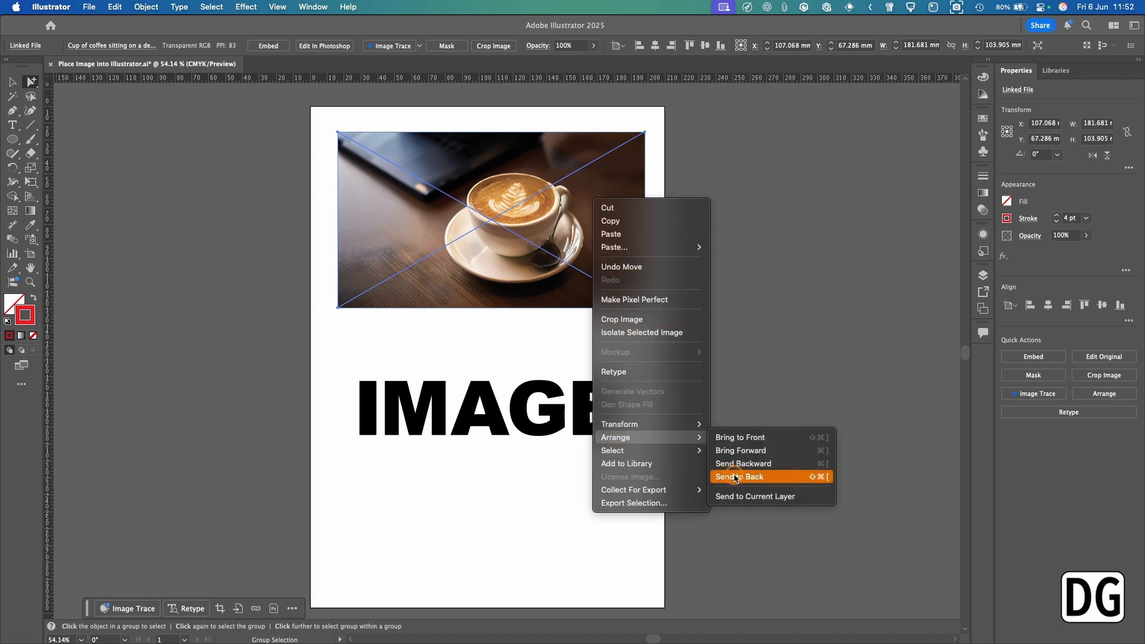
left_click(739, 476)
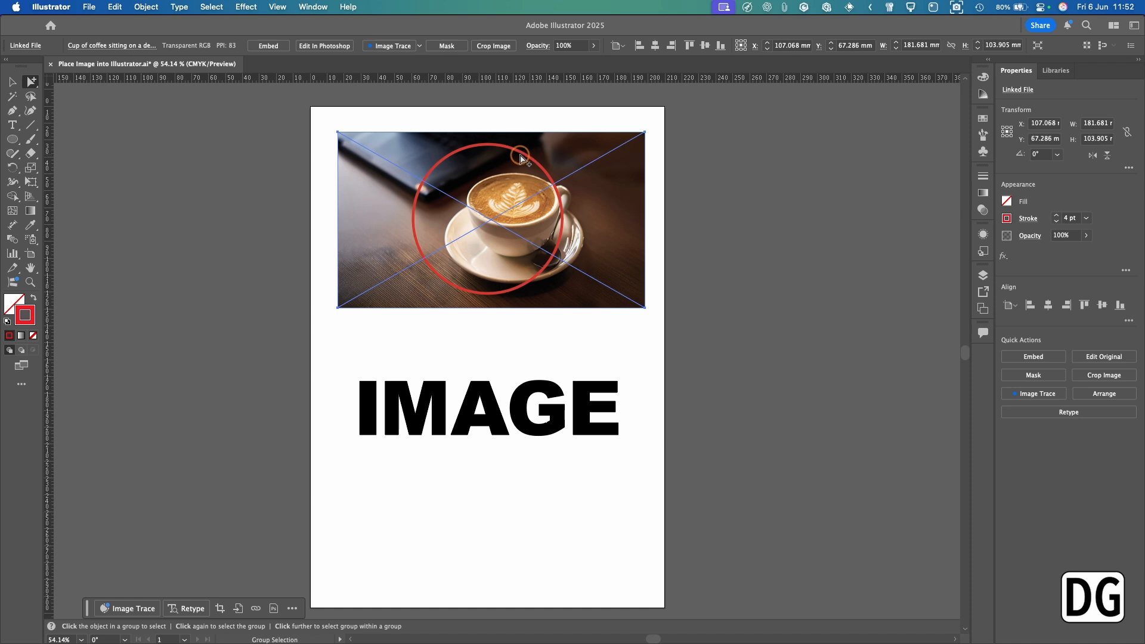
mouse_move(389, 193)
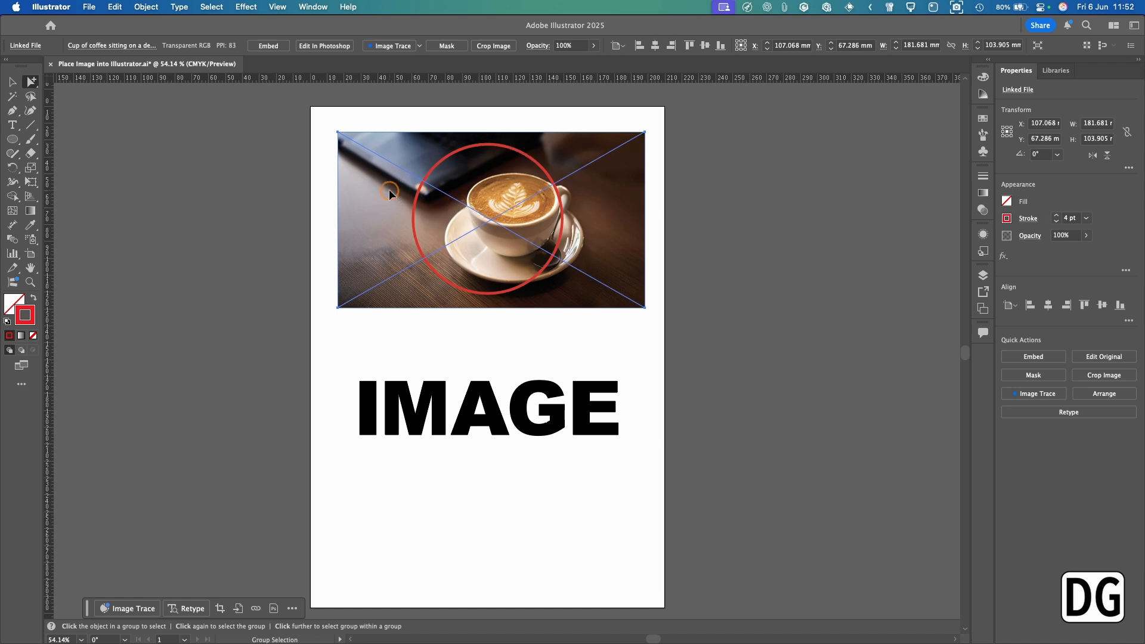
left_click_drag(391, 193, 368, 187)
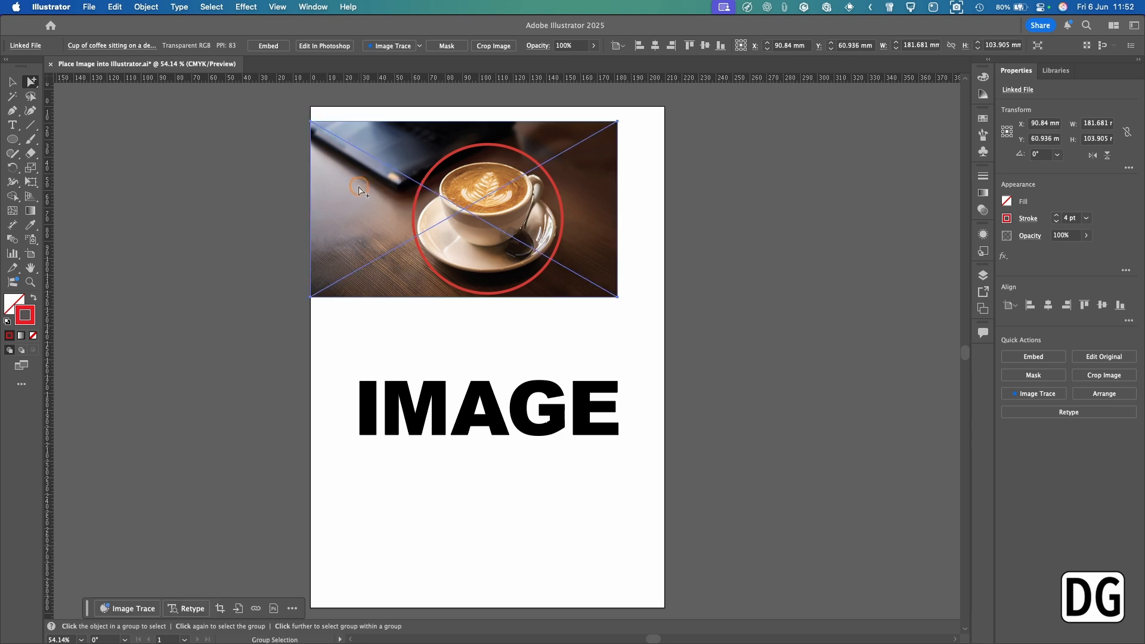
mouse_move(277, 195)
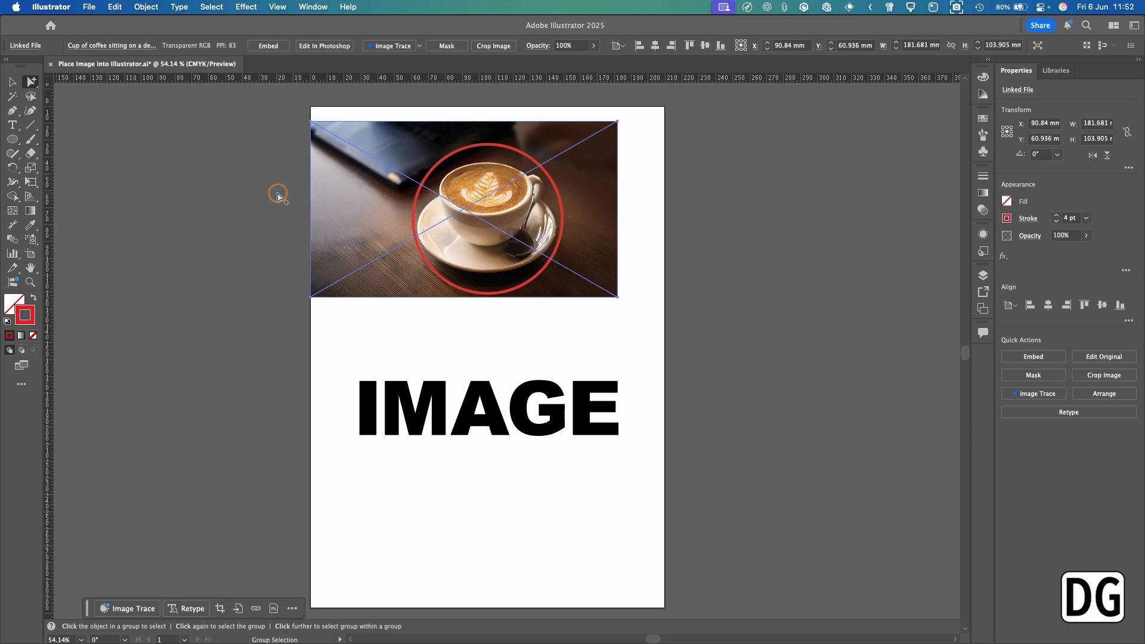
- Clip the coffee photo inside the red circle using a clipping mask
left_click(647, 265)
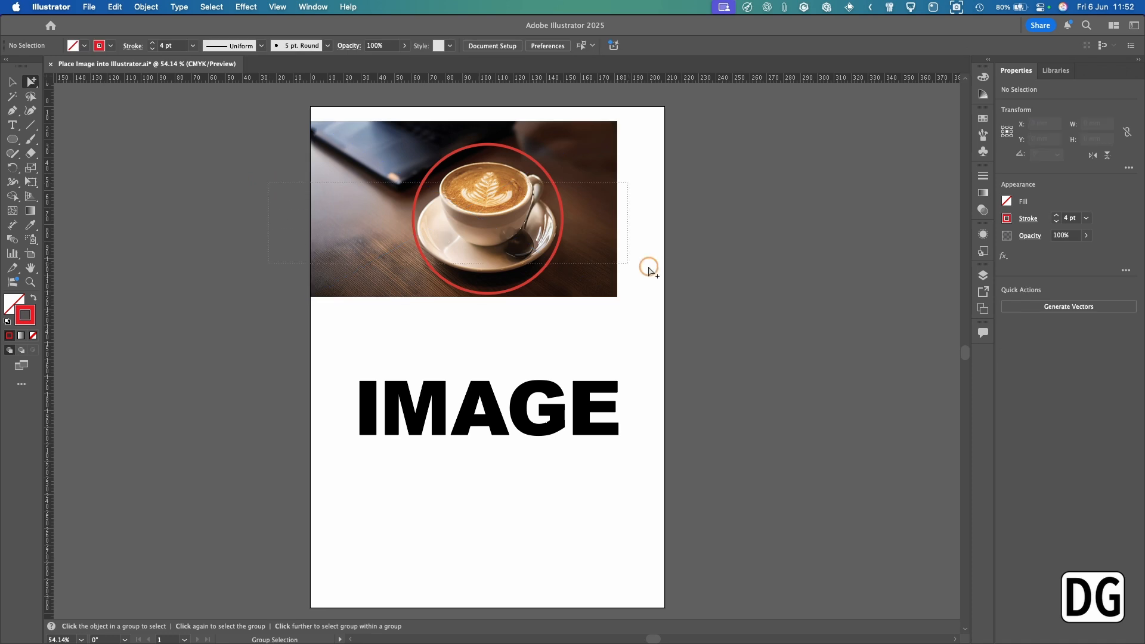
left_click(464, 208)
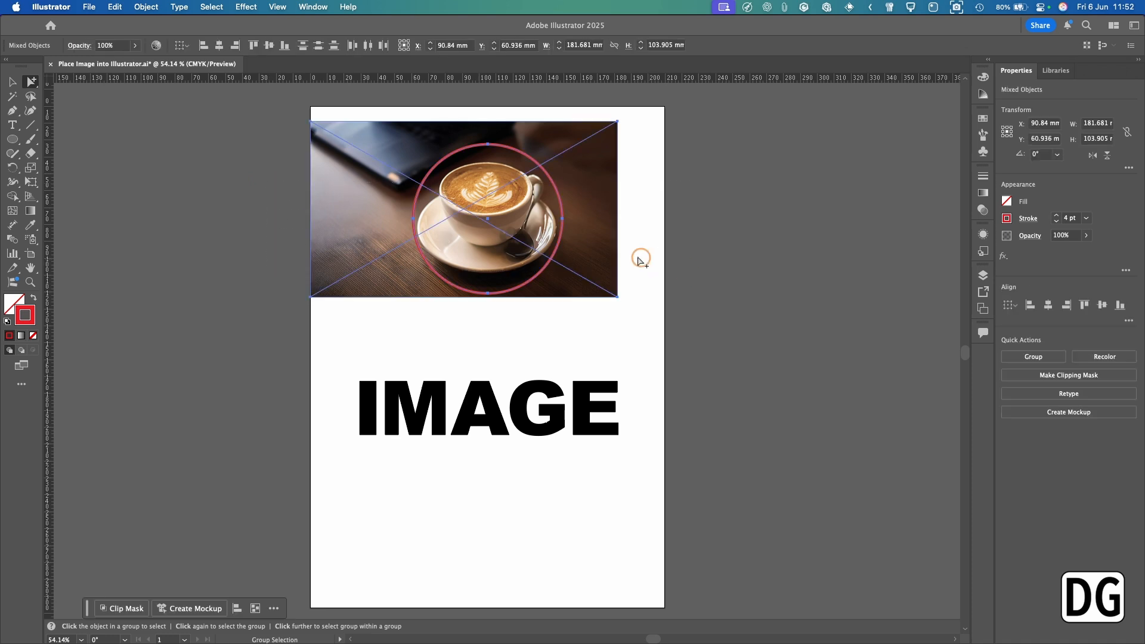
mouse_move(145, 6)
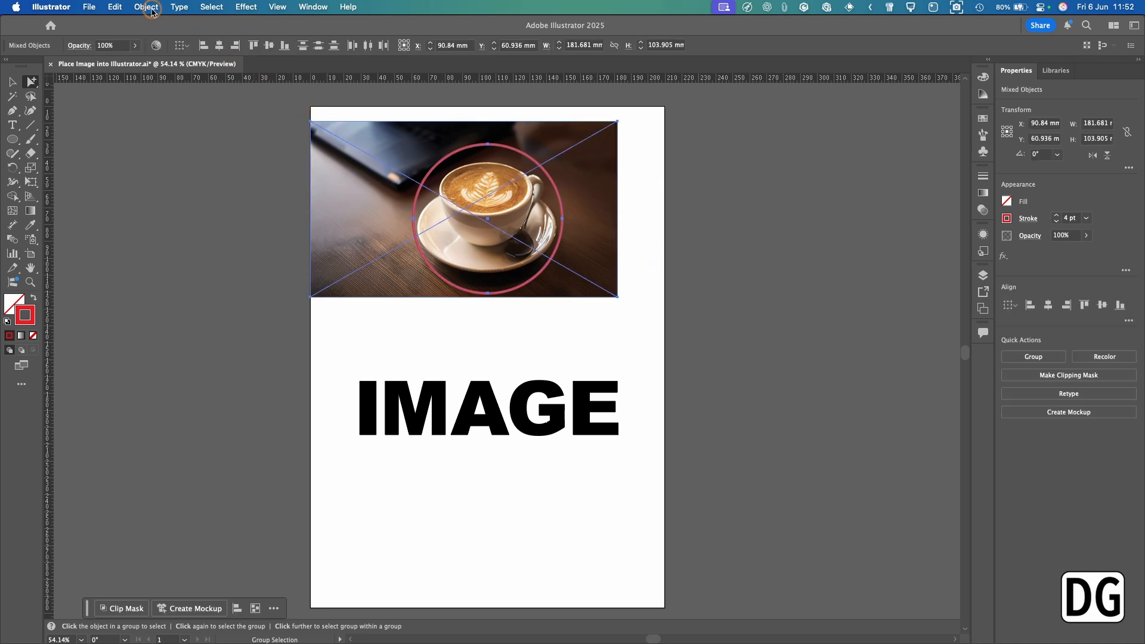
left_click(146, 6)
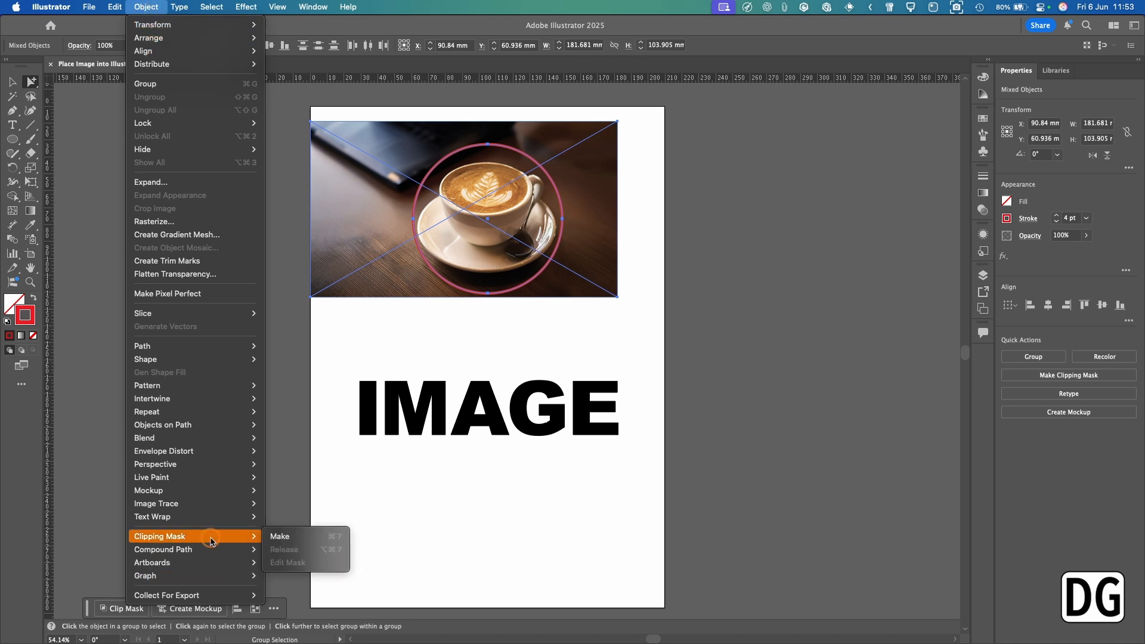
left_click(280, 536)
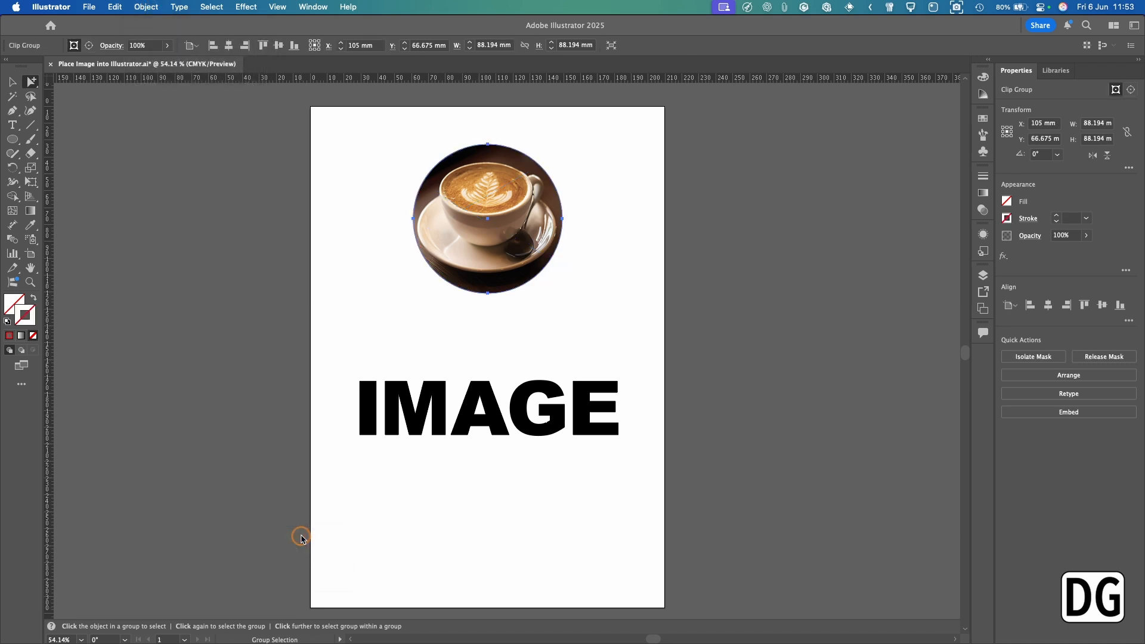
- Deselect and switch to the Direct Selection Tool (A)
left_click(739, 235)
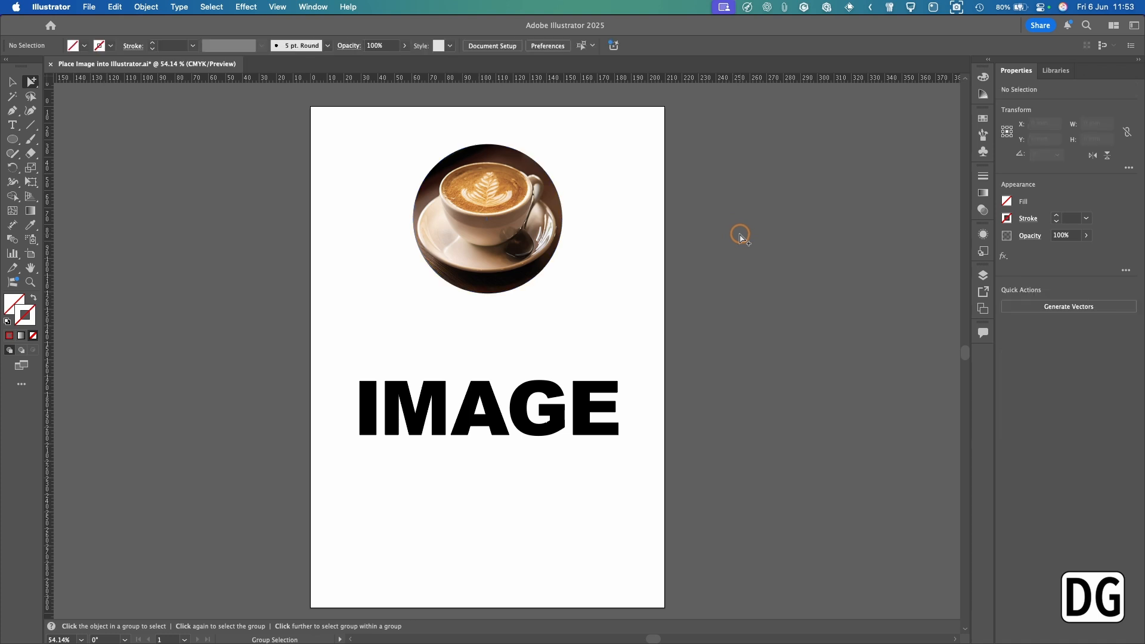
mouse_move(480, 245)
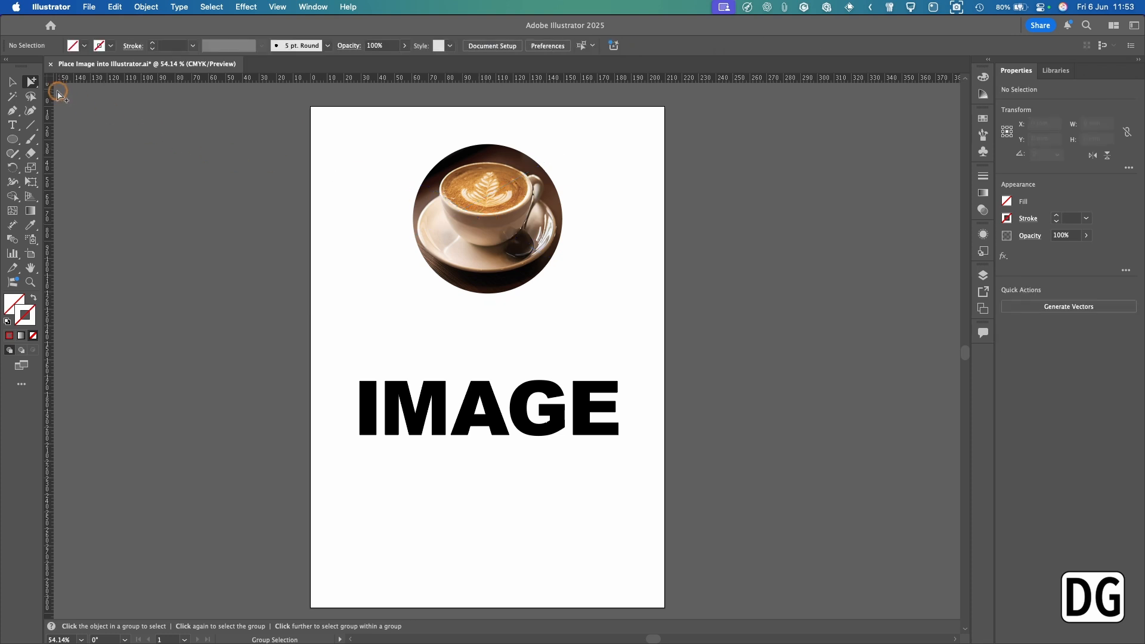
left_click(30, 82)
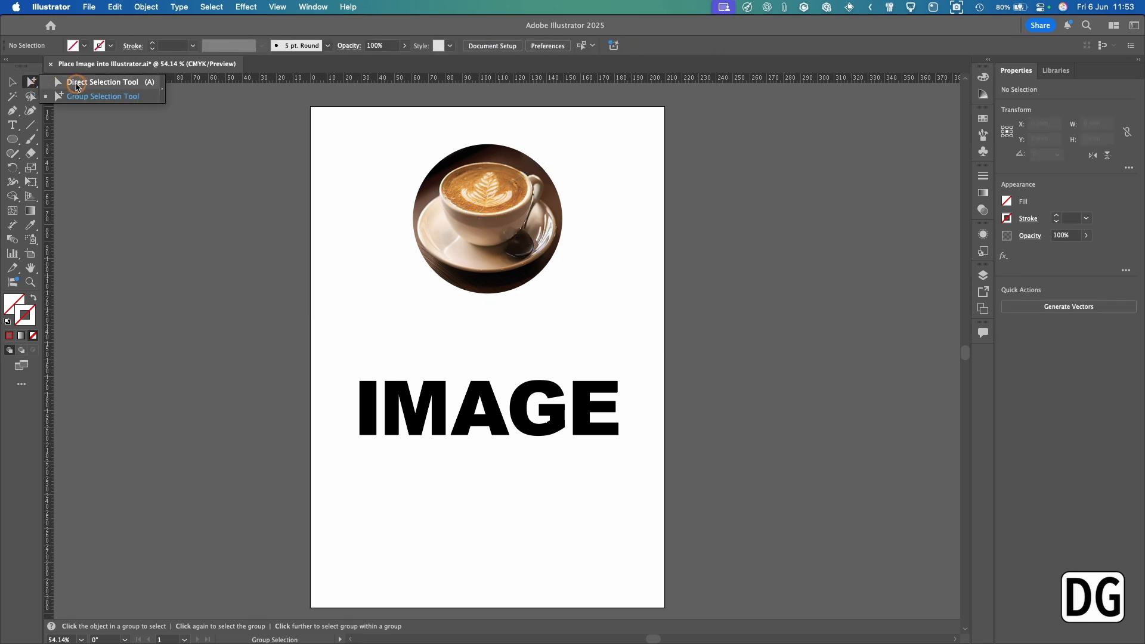
left_click(107, 82)
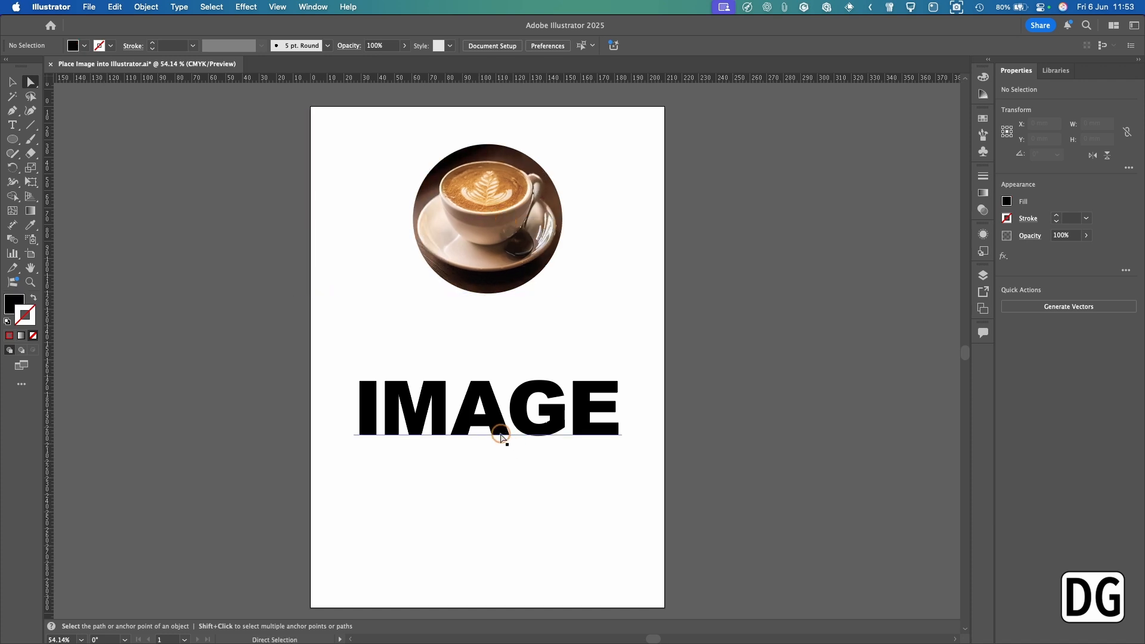
- Copy the IMAGE text onto the pasteboard, deselect, and bring up the File menu
left_click(499, 429)
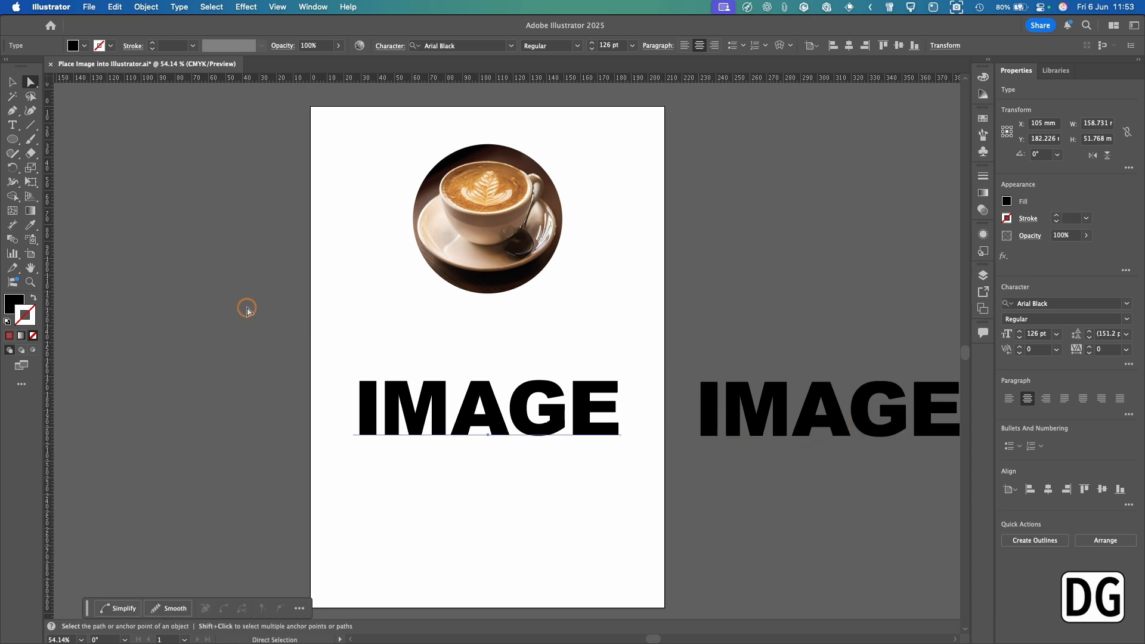
left_click(247, 308)
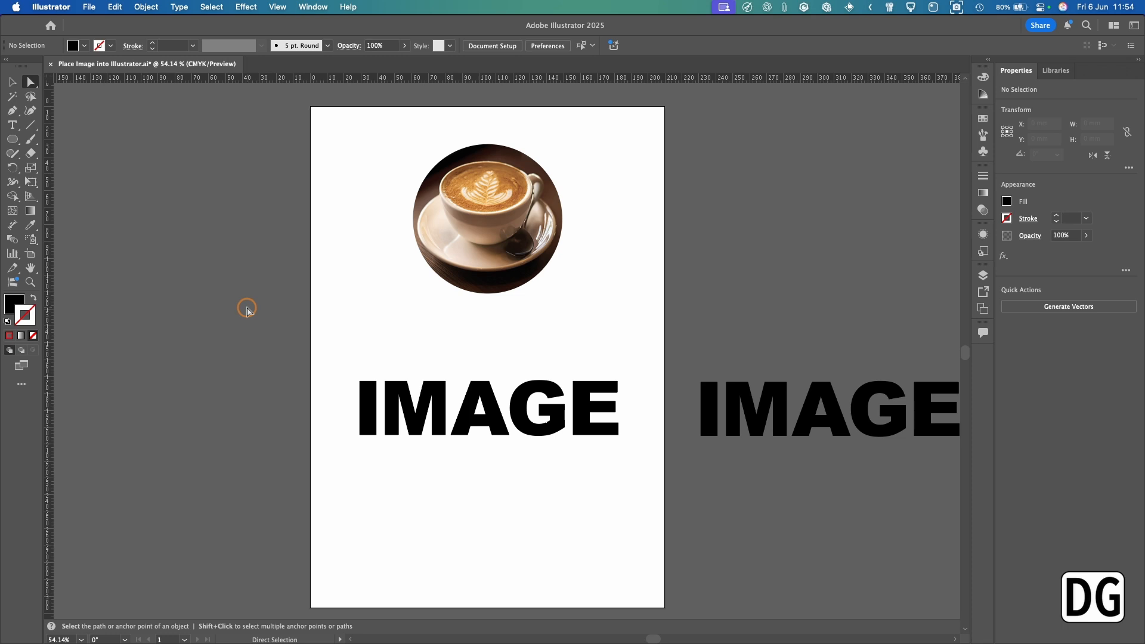
left_click(89, 6)
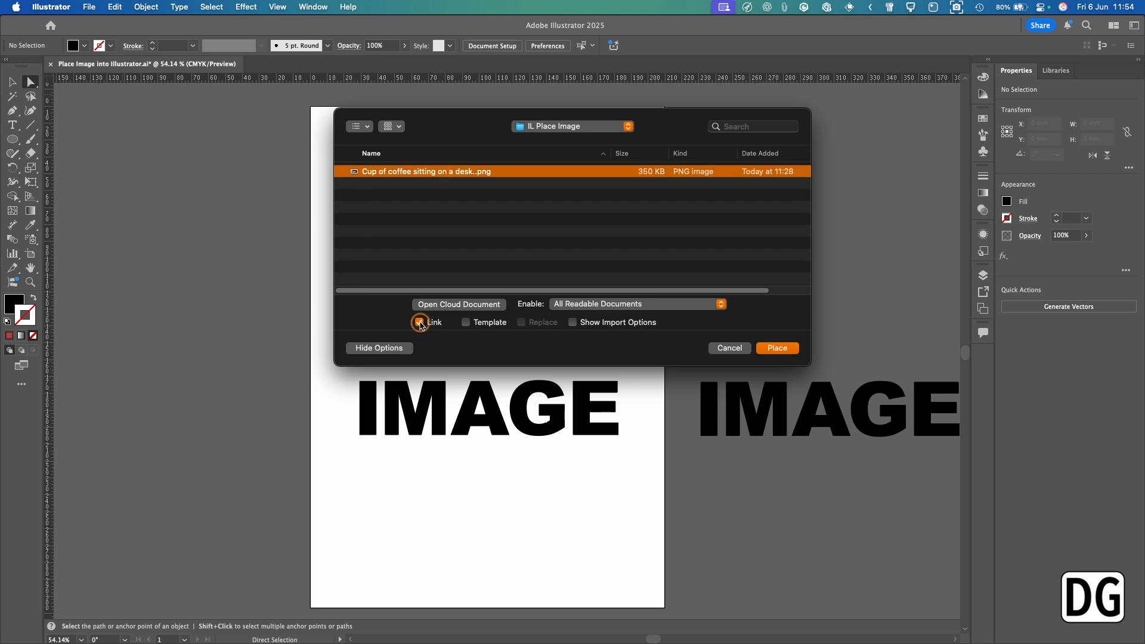
- Turn off Link so the coffee photo will be embedded
left_click(777, 347)
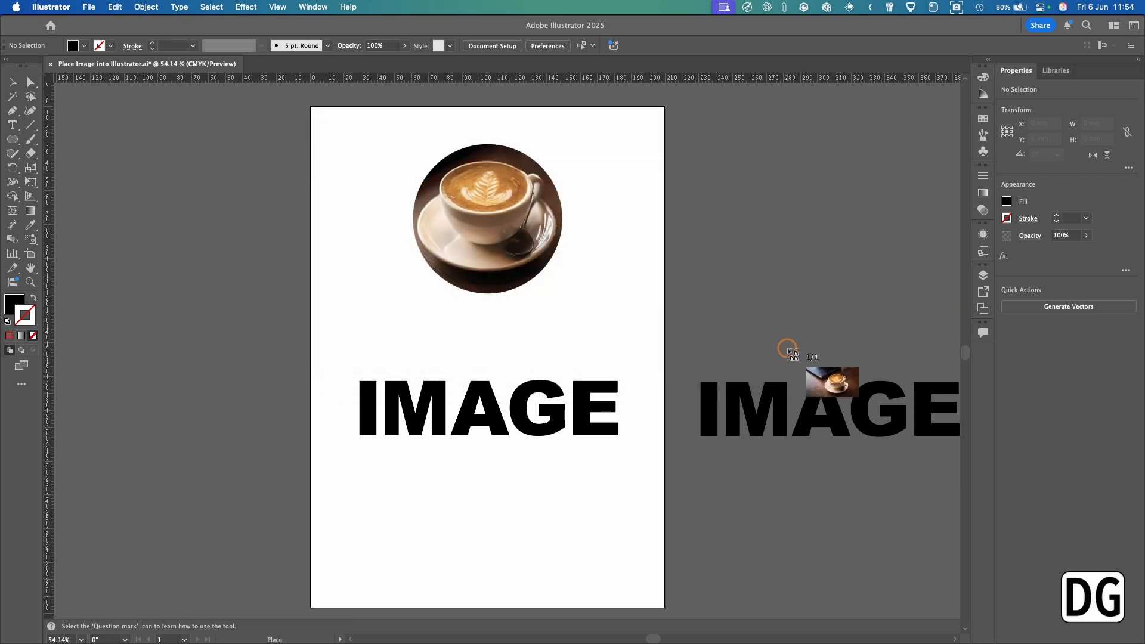
mouse_move(318, 307)
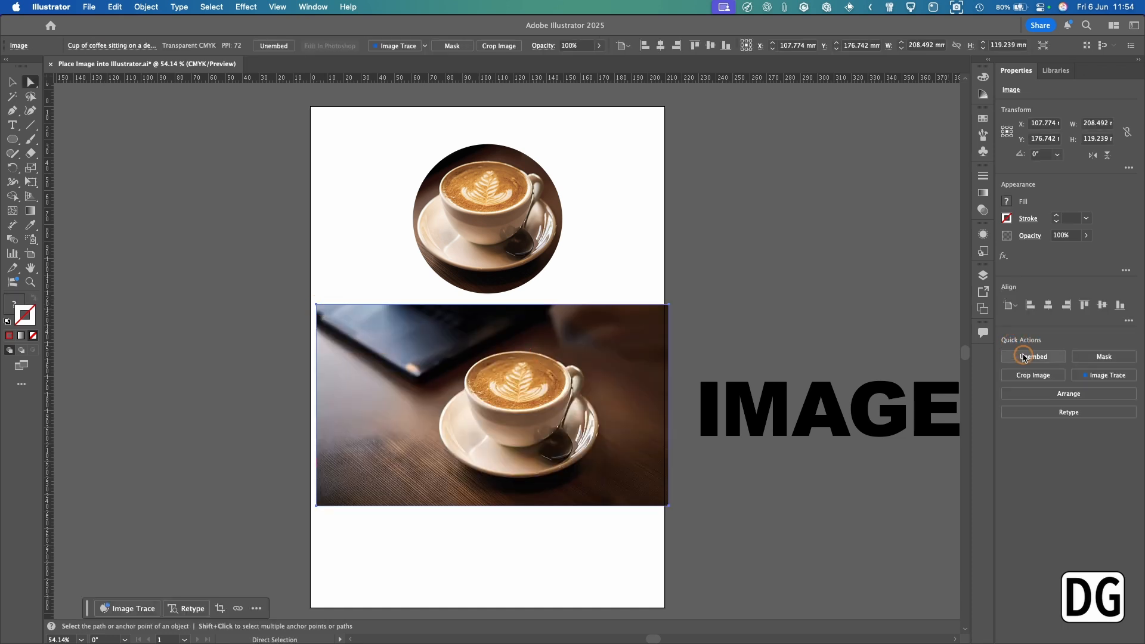
mouse_move(1057, 361)
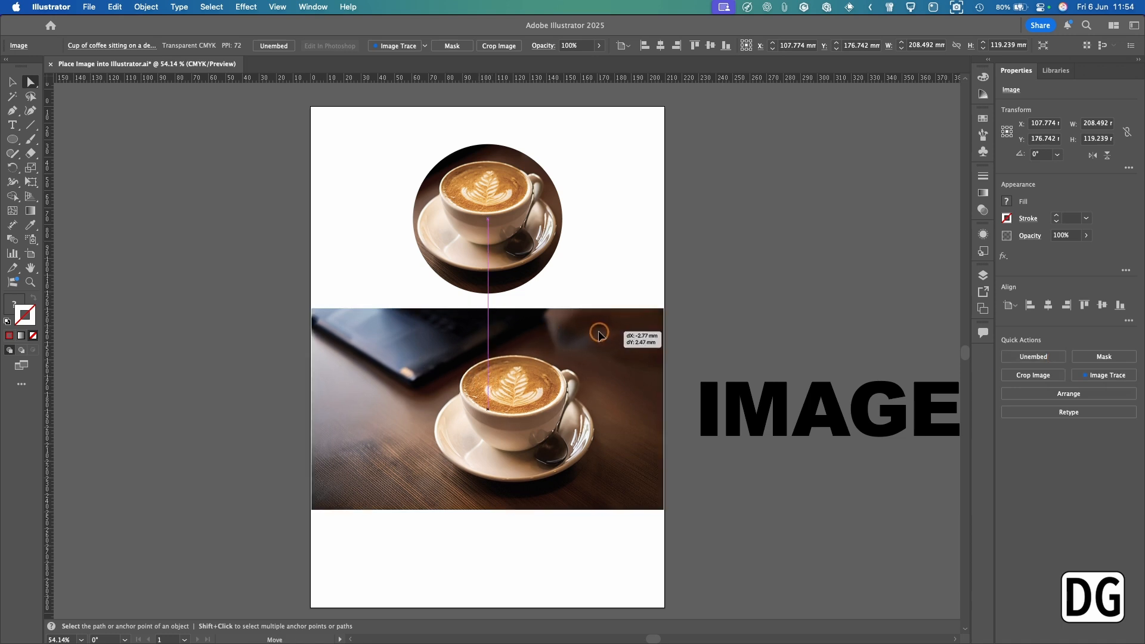
- Send the coffee photo to back behind IMAGE, then select the IMAGE text
right_click(598, 334)
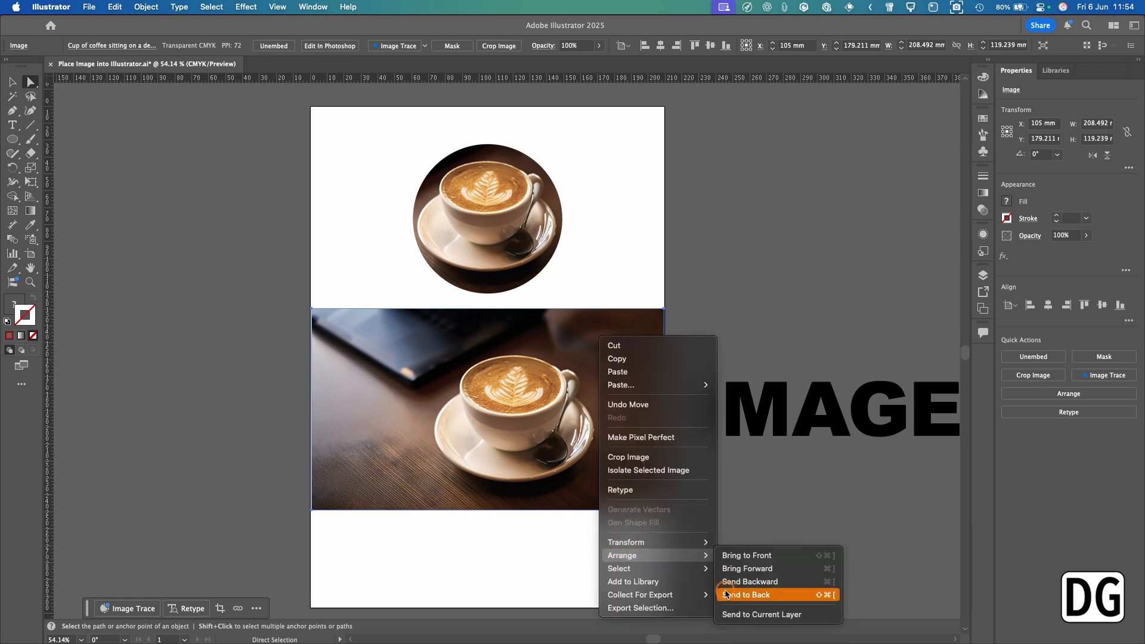
left_click(745, 594)
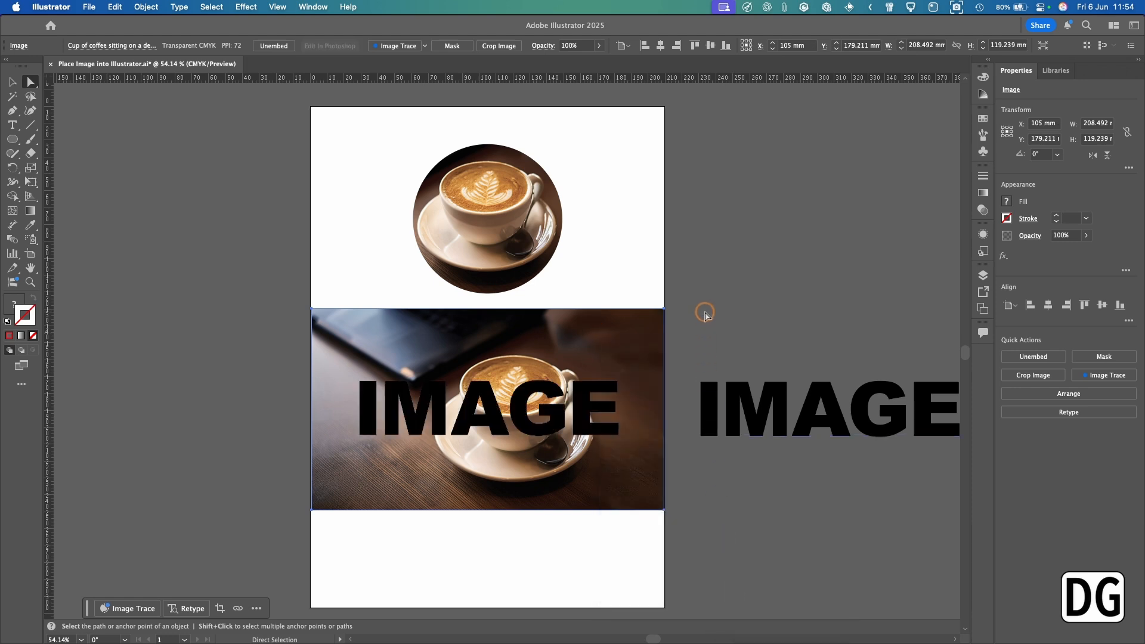
left_click(762, 281)
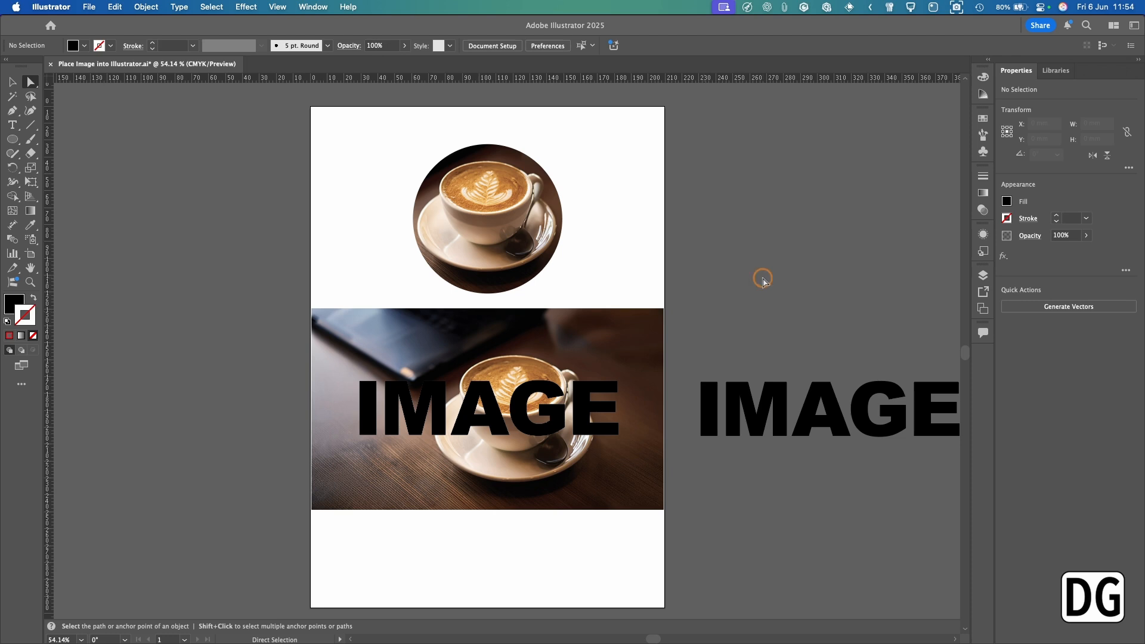
left_click(586, 387)
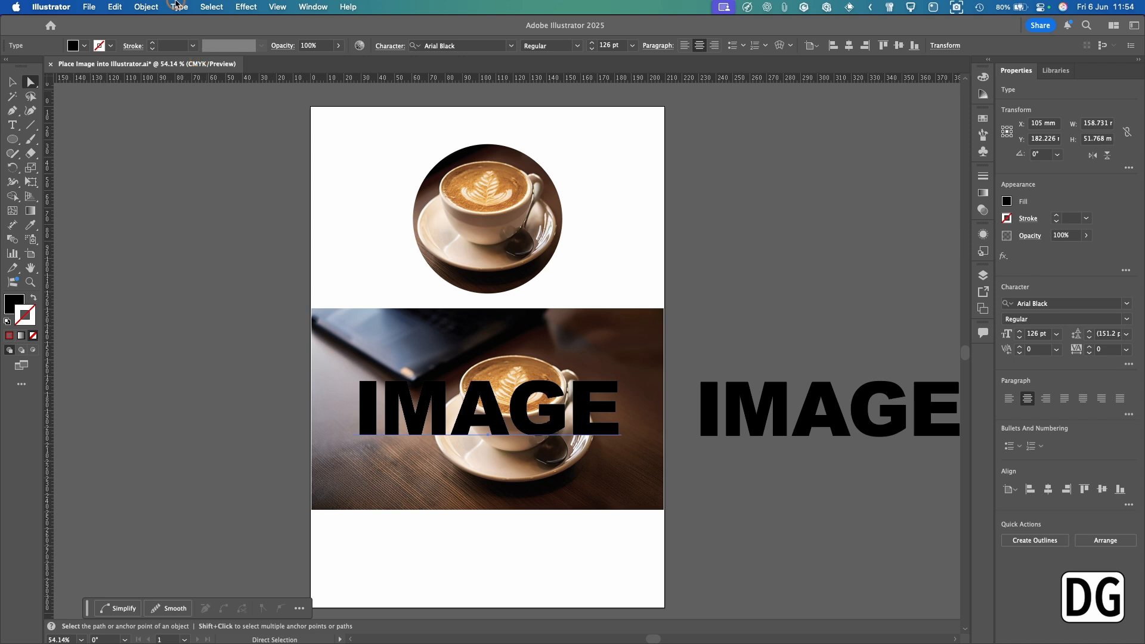
- Apply Type > Create Outlines to the IMAGE text
left_click(179, 7)
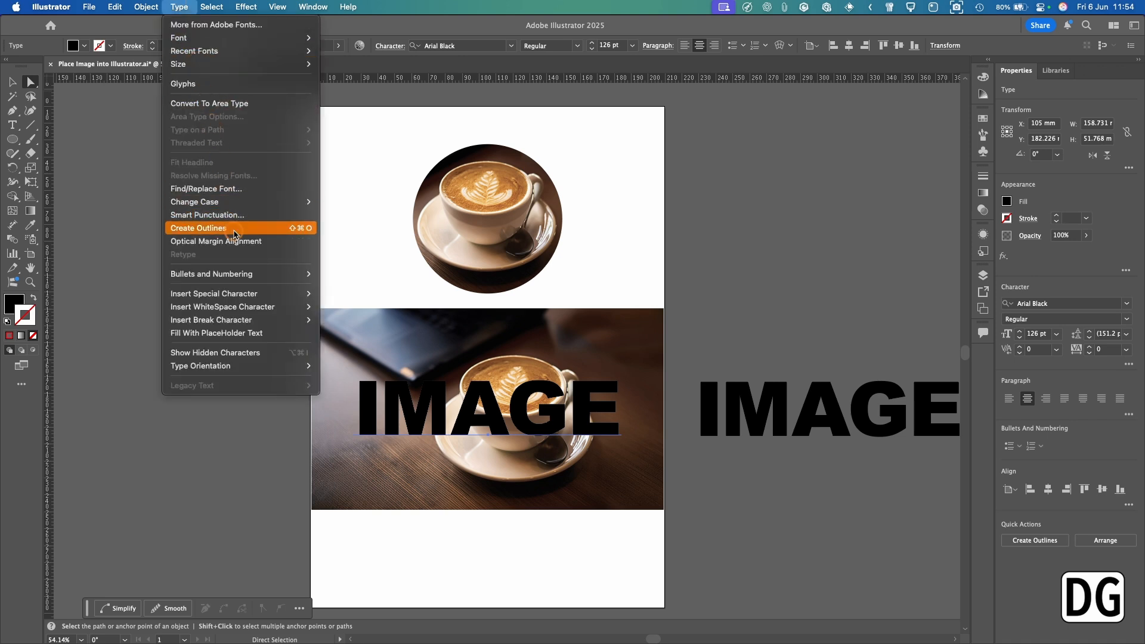
left_click(197, 228)
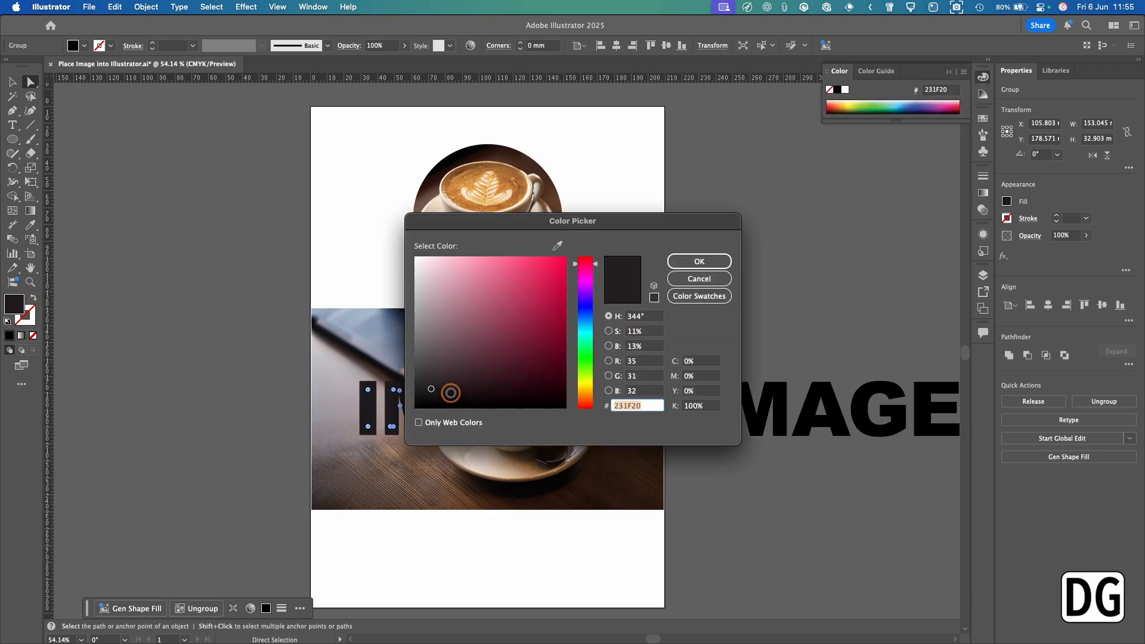
- Set the IMAGE letters' fill to white (FFFFFF) in the Color Picker
left_click(417, 259)
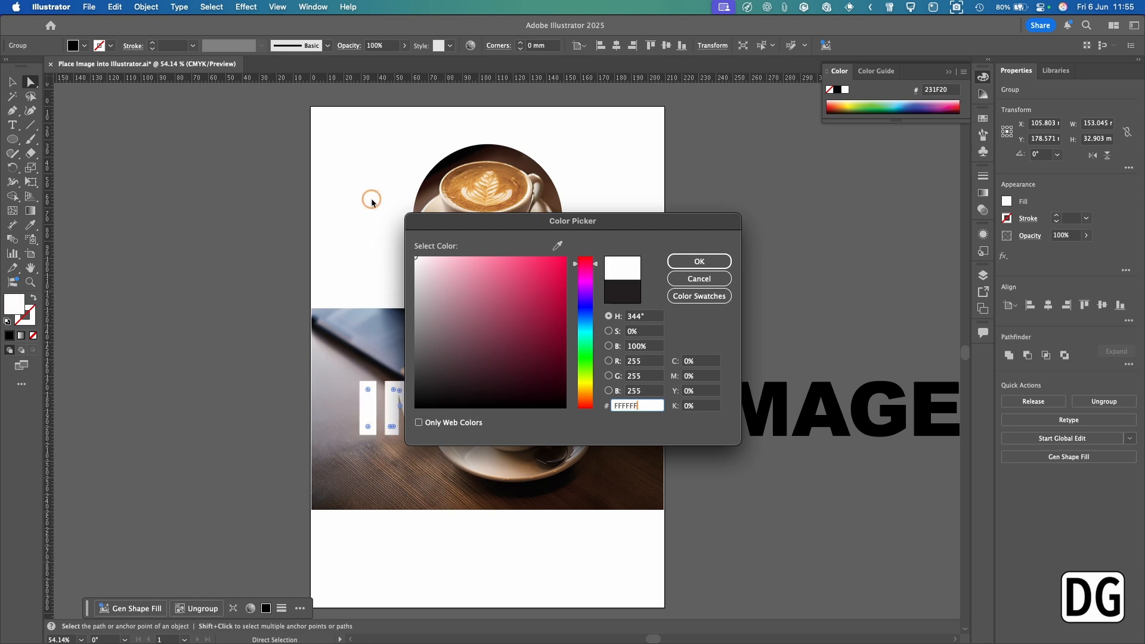
left_click(697, 261)
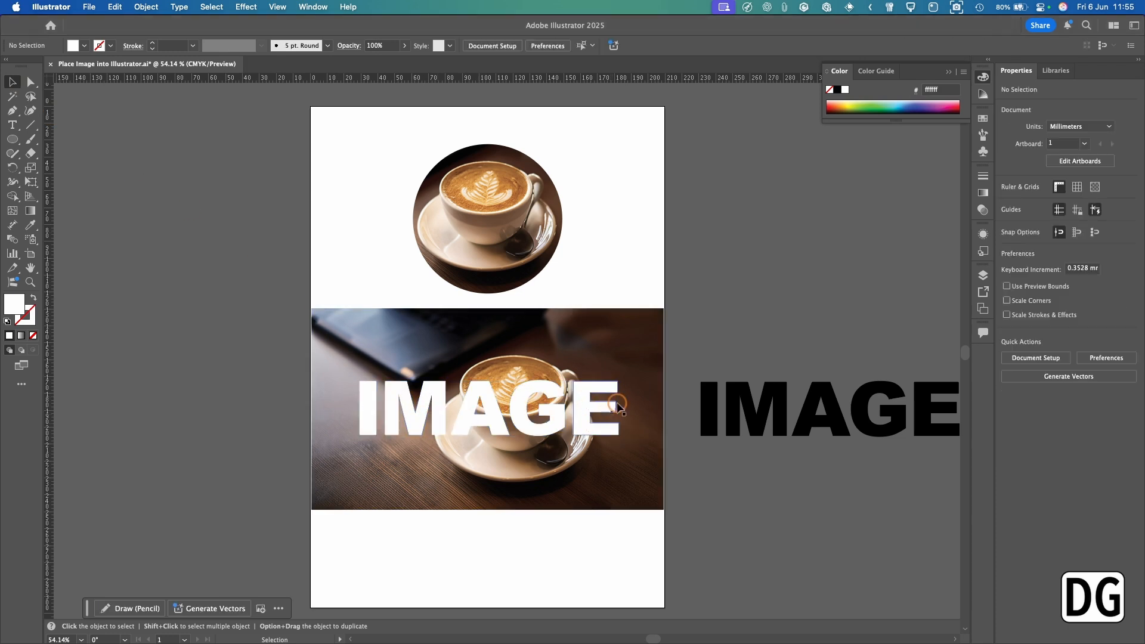
mouse_move(531, 328)
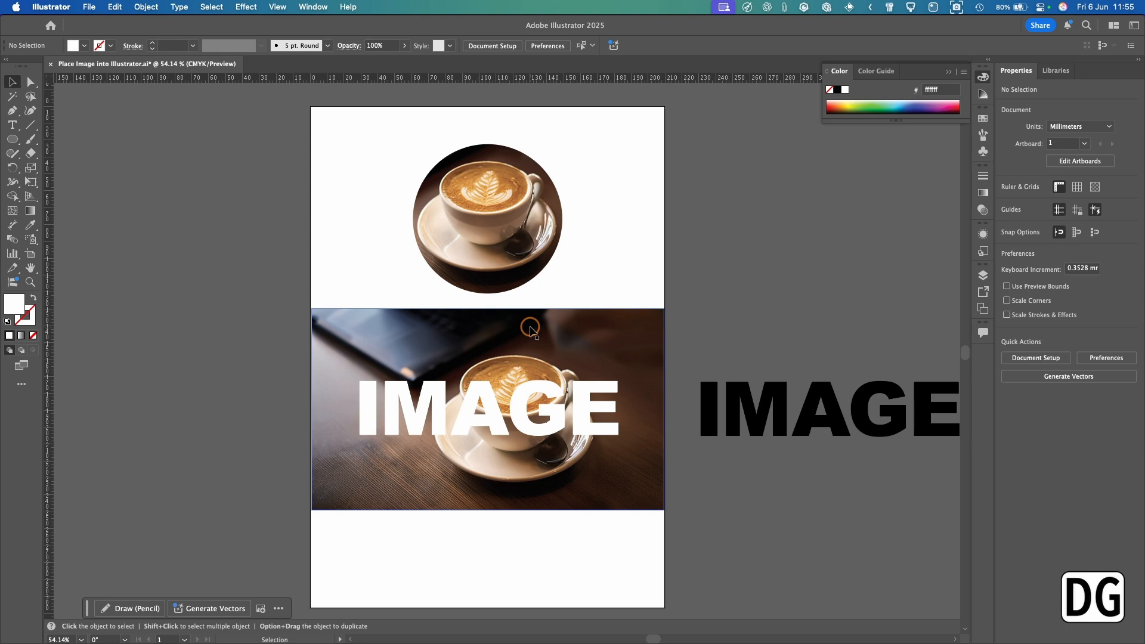
mouse_move(314, 19)
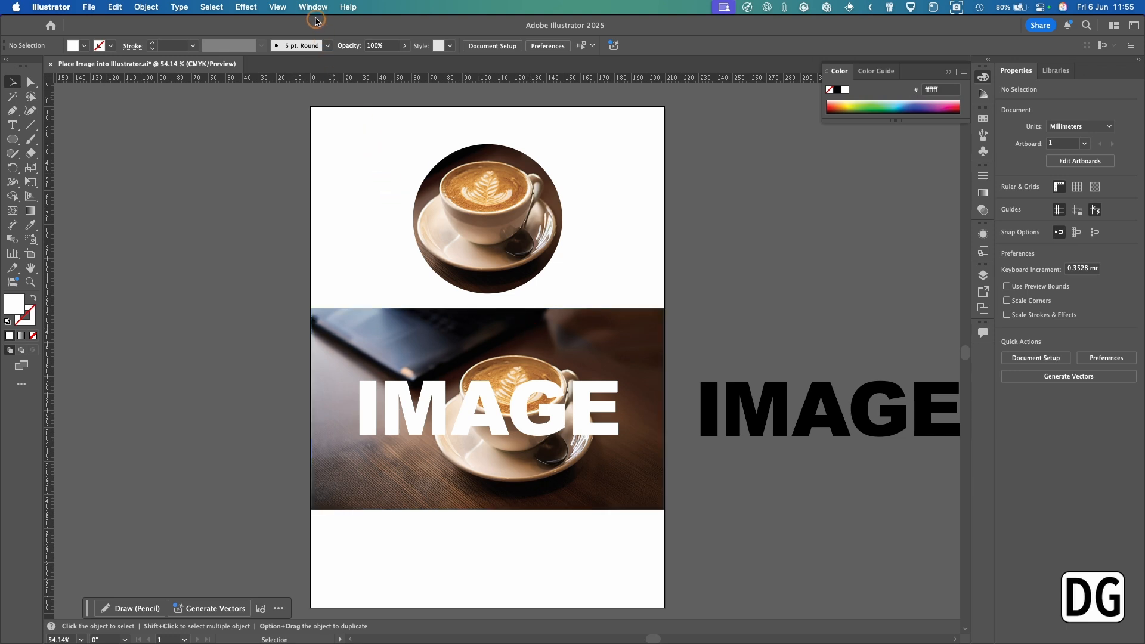
- Open the Transparency panel from the Window menu
left_click(312, 7)
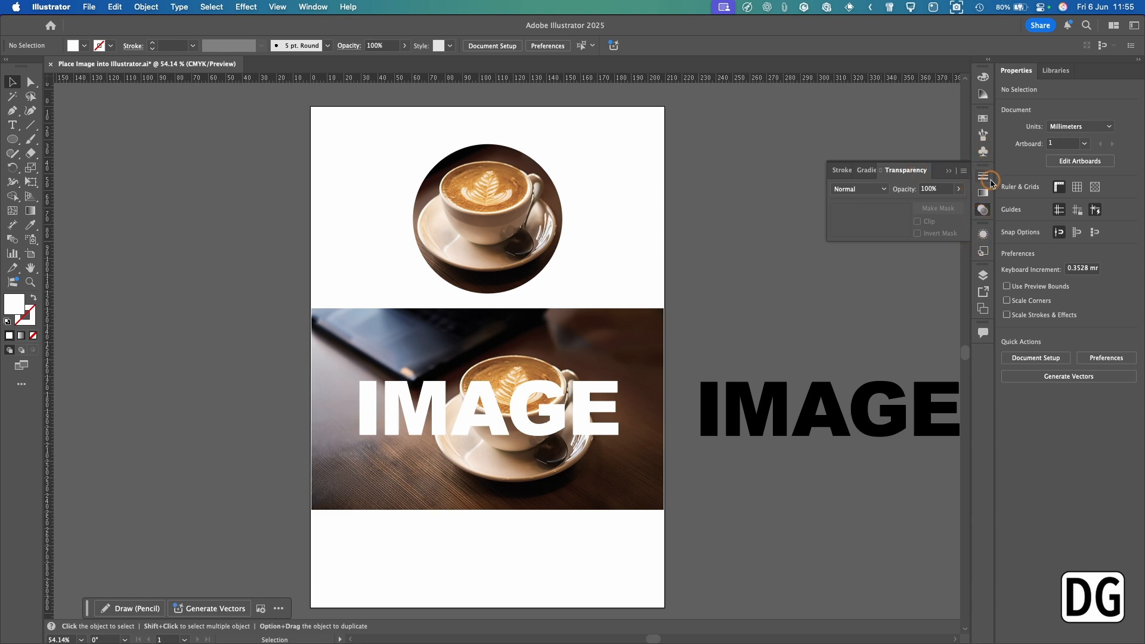
mouse_move(982, 243)
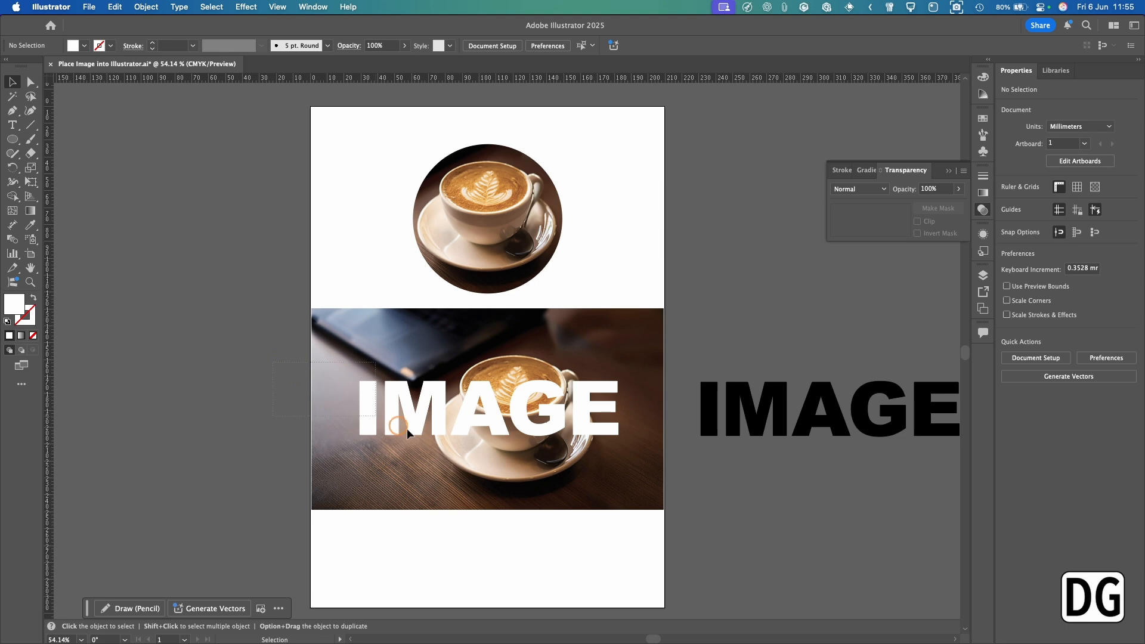
- Mask the coffee photo with the white IMAGE letters via Make Mask, then pick Group Selection
left_click(488, 408)
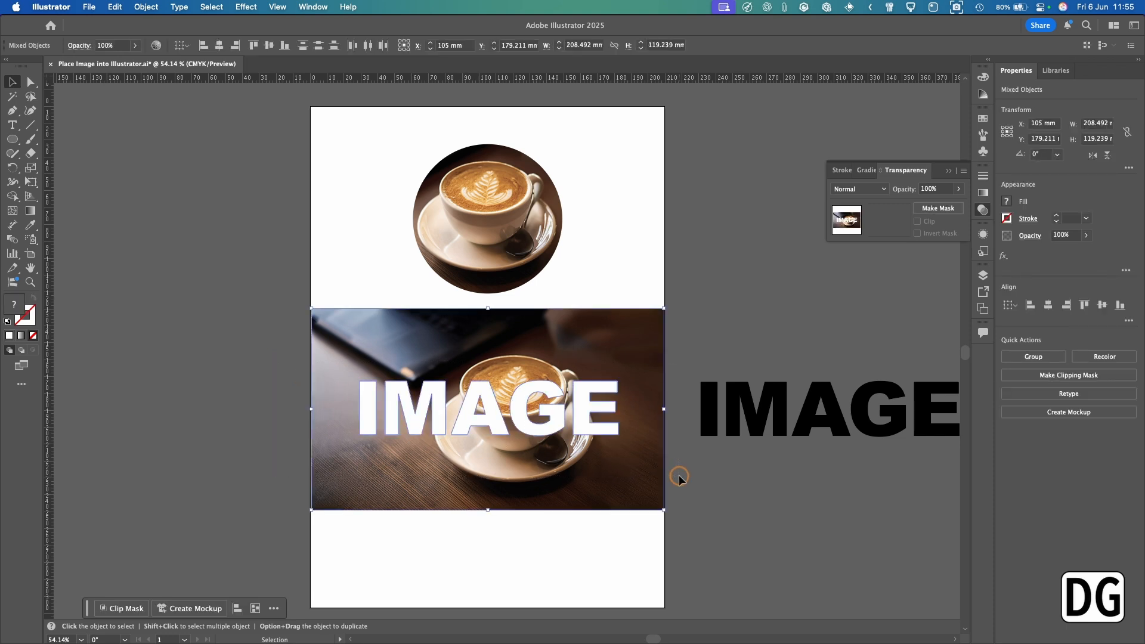
mouse_move(938, 208)
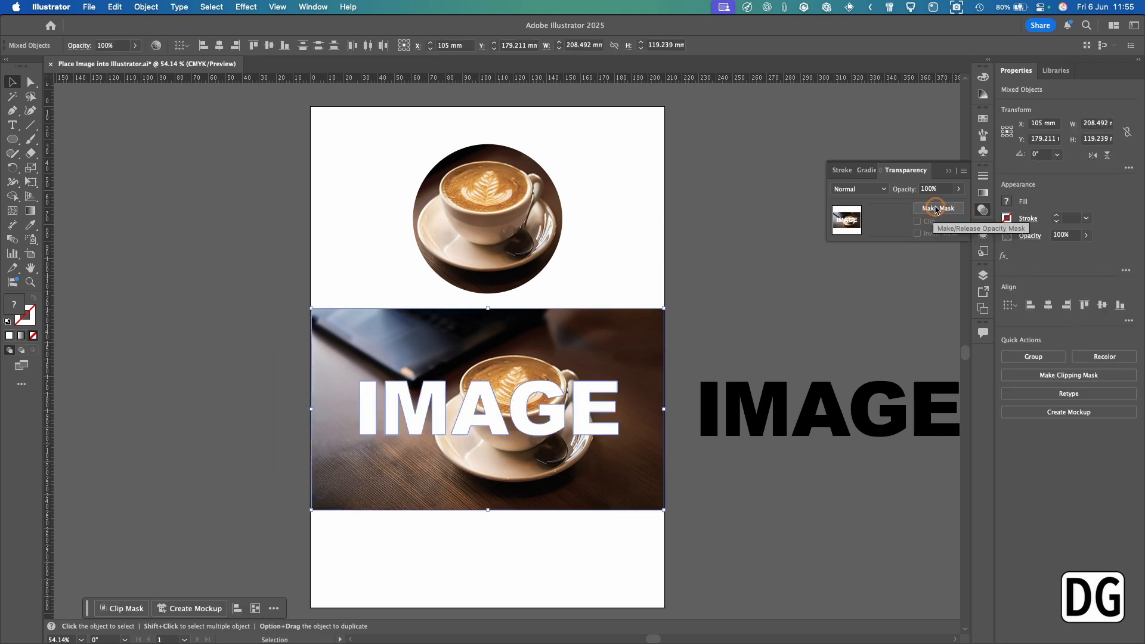
left_click(938, 209)
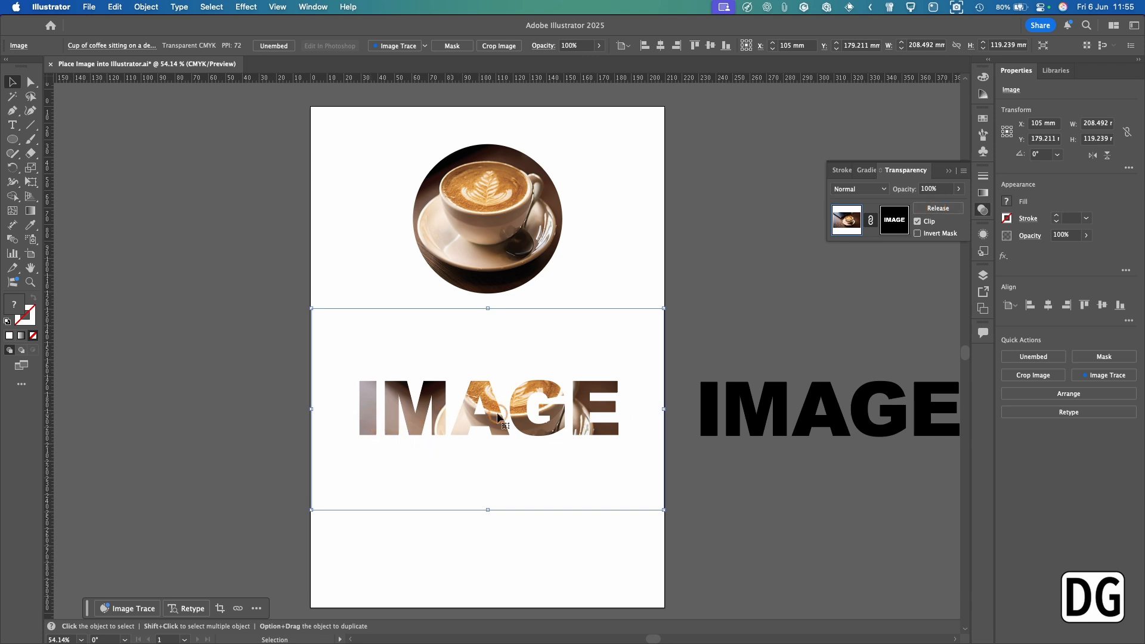
mouse_move(610, 409)
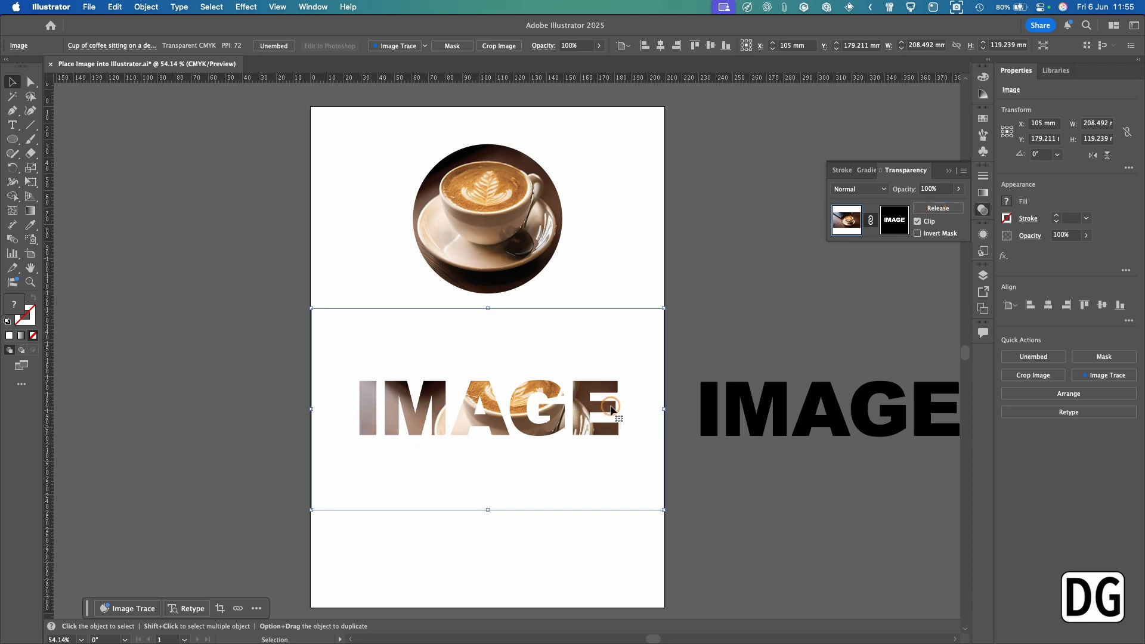
left_click(274, 253)
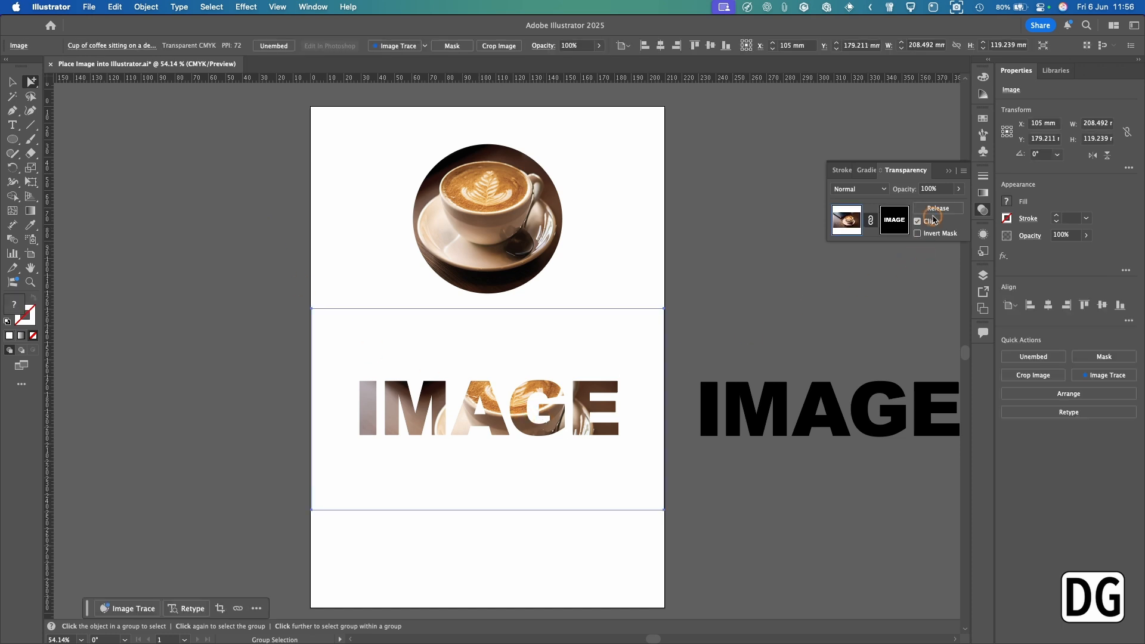
- Release the opacity mask, reposition the photo, reapply the IMAGE mask, and deselect
left_click(937, 208)
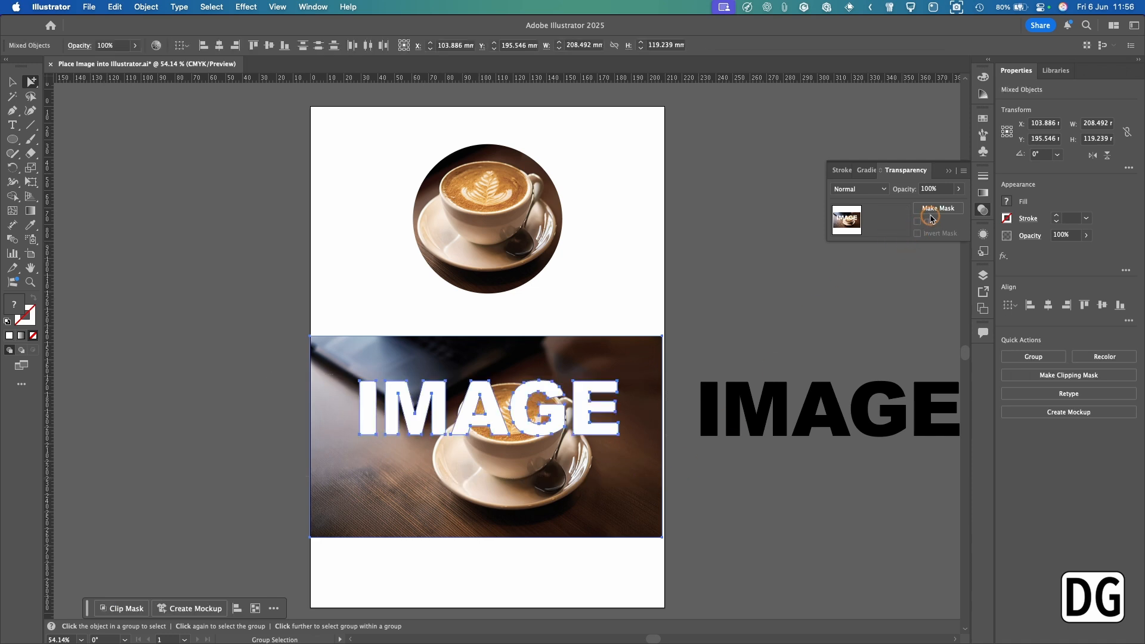
left_click(938, 208)
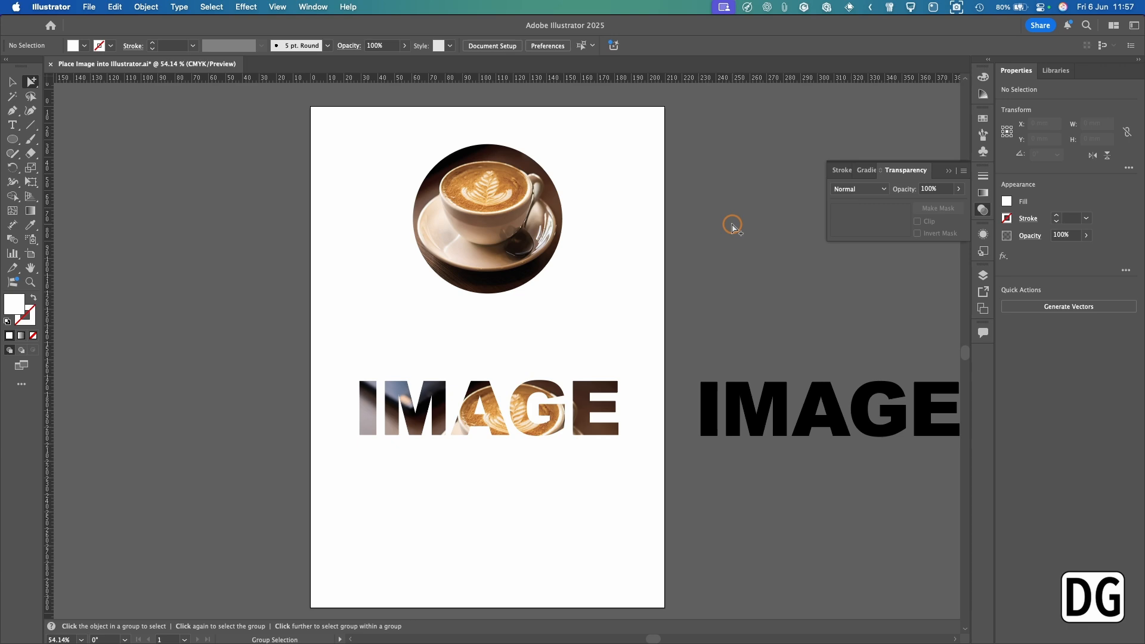
left_click(501, 227)
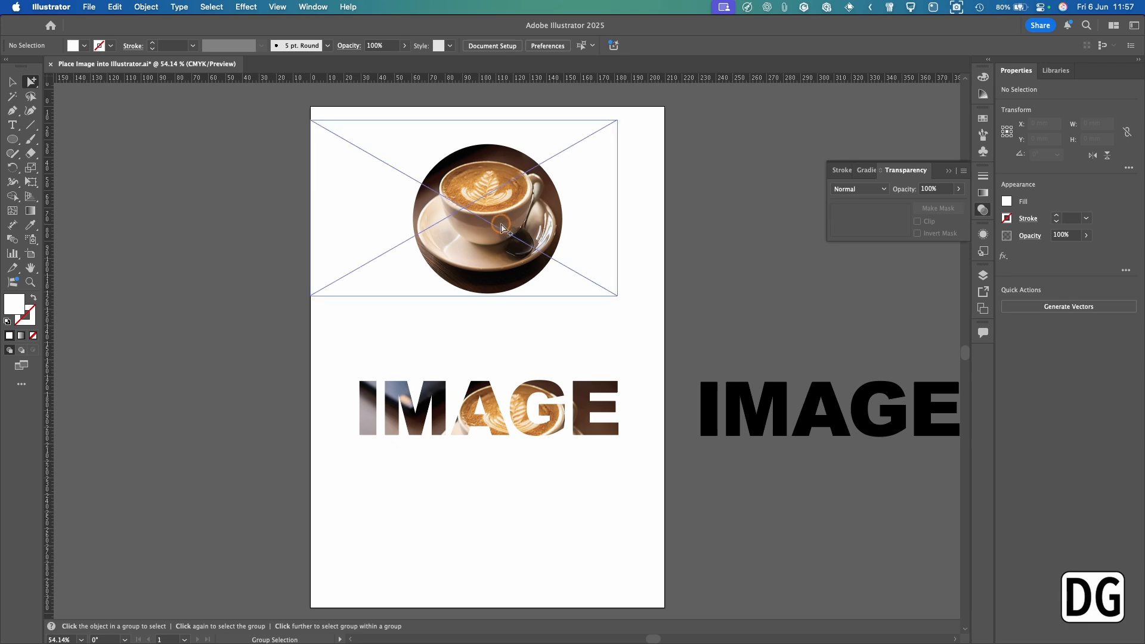